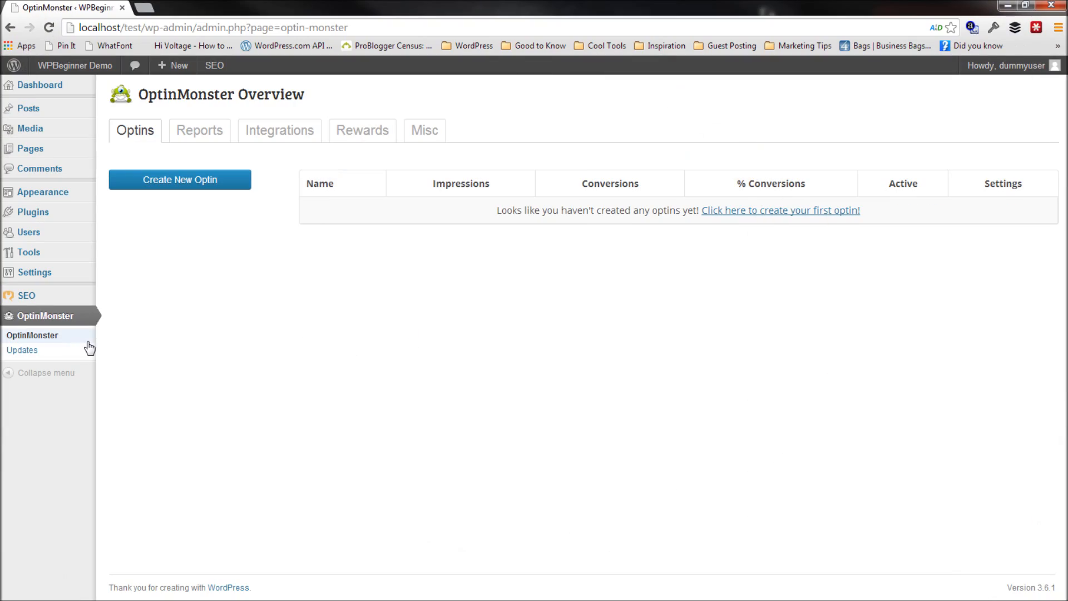
mouse_move(63, 328)
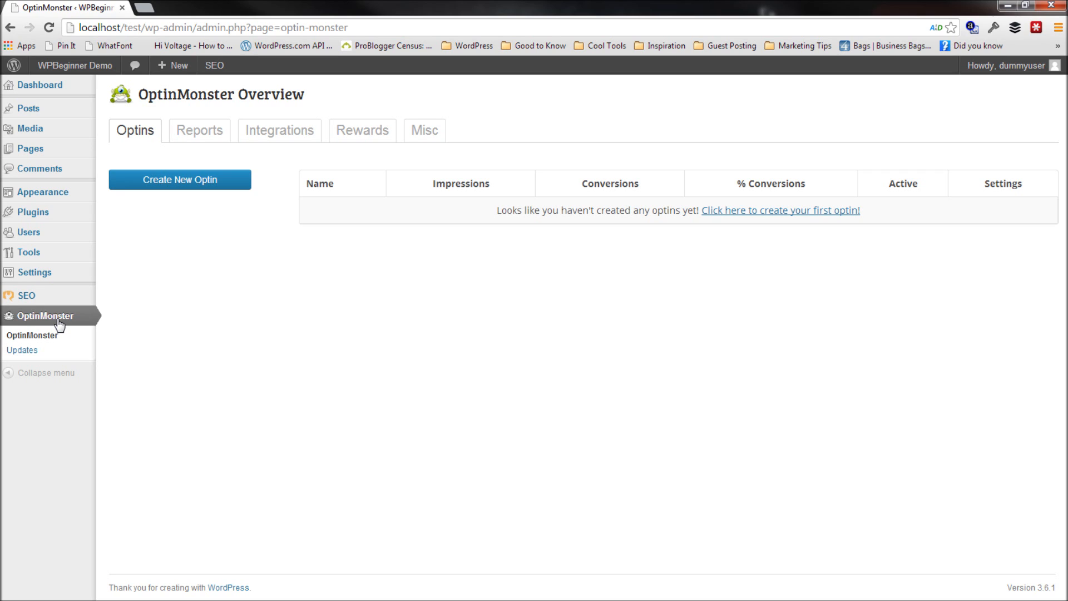
mouse_move(227, 256)
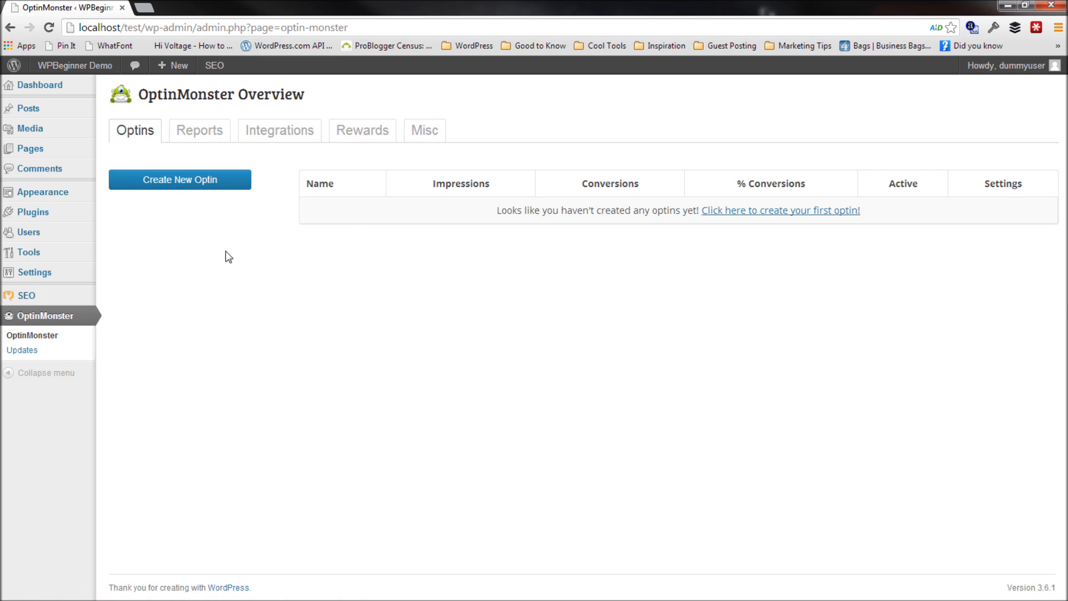
Step: Begin creating a new optin from the empty overview page
left_click(180, 179)
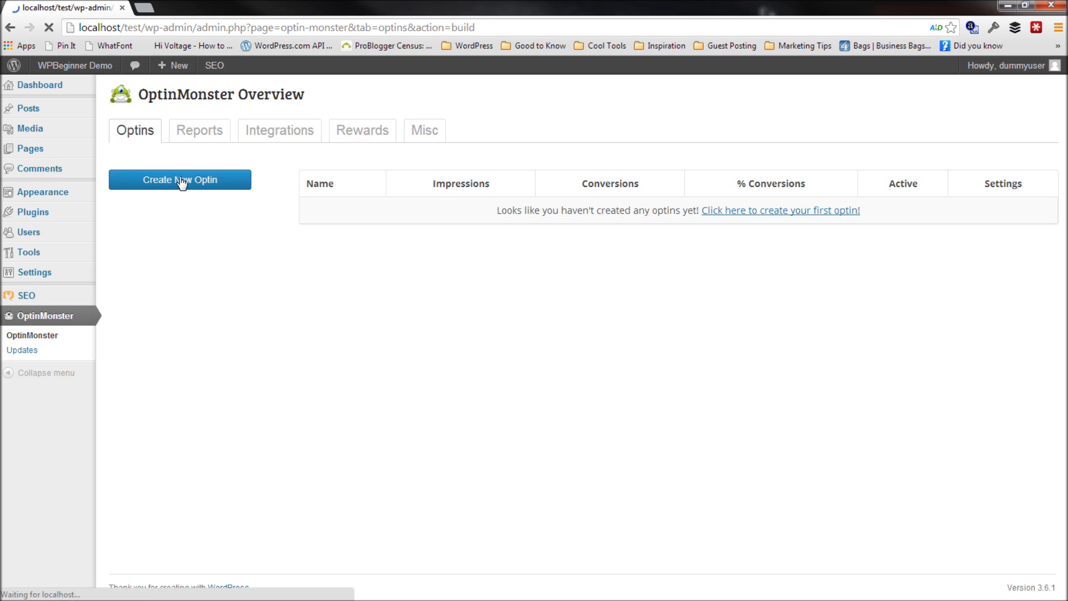
Step: Choose Lightbox as the optin type and continue to the settings step
left_click(180, 179)
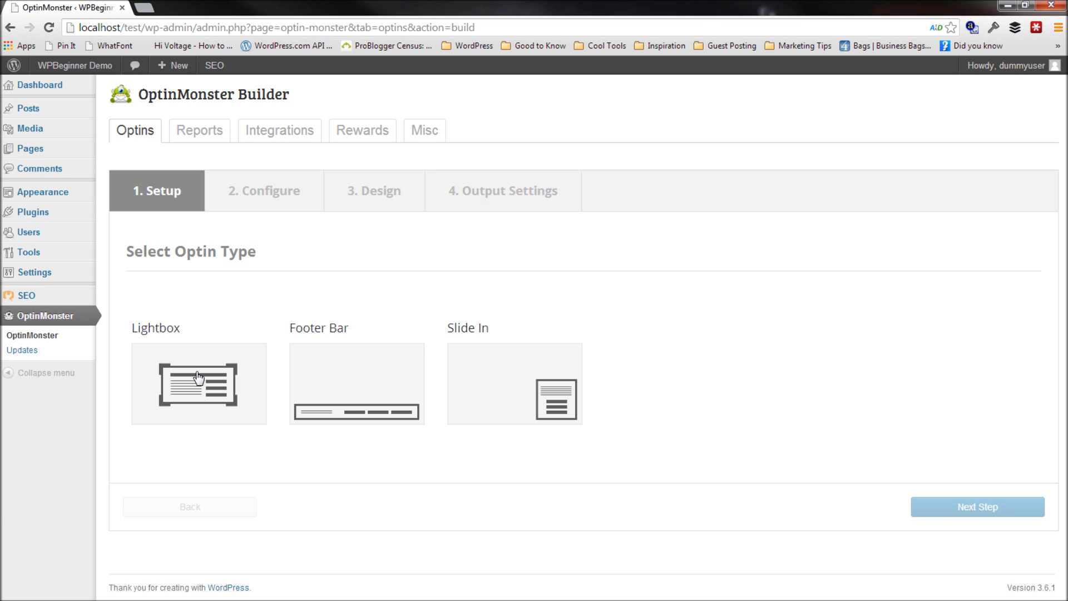
mouse_move(224, 339)
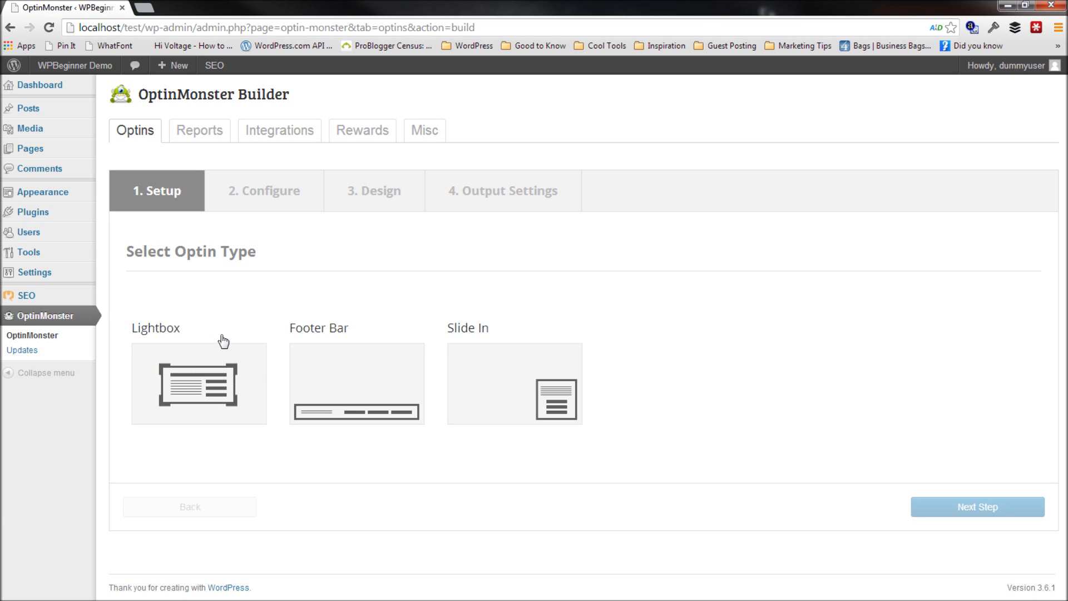
mouse_move(177, 416)
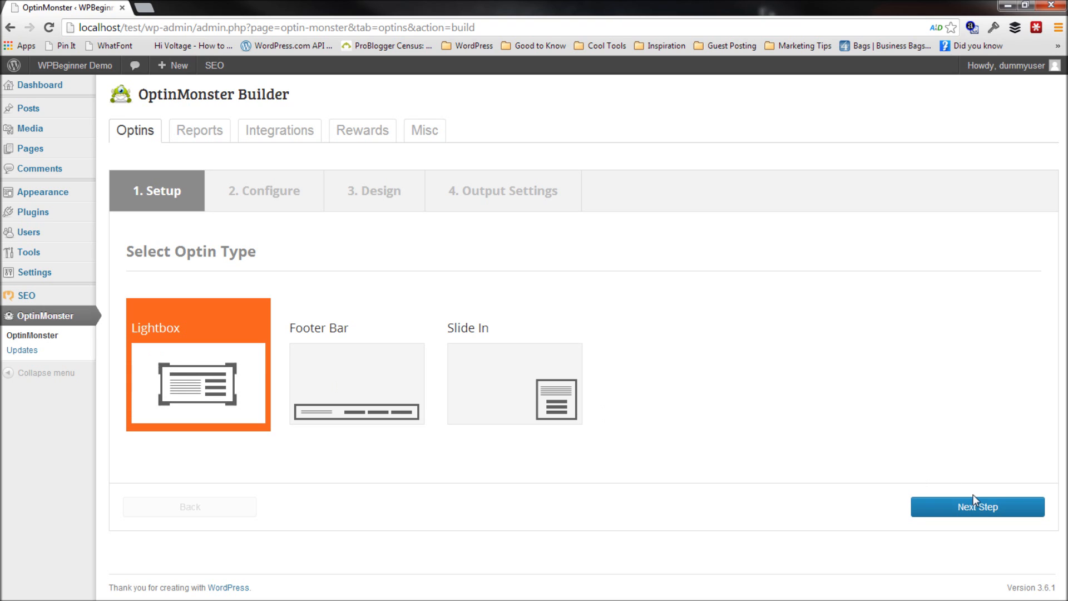
left_click(978, 507)
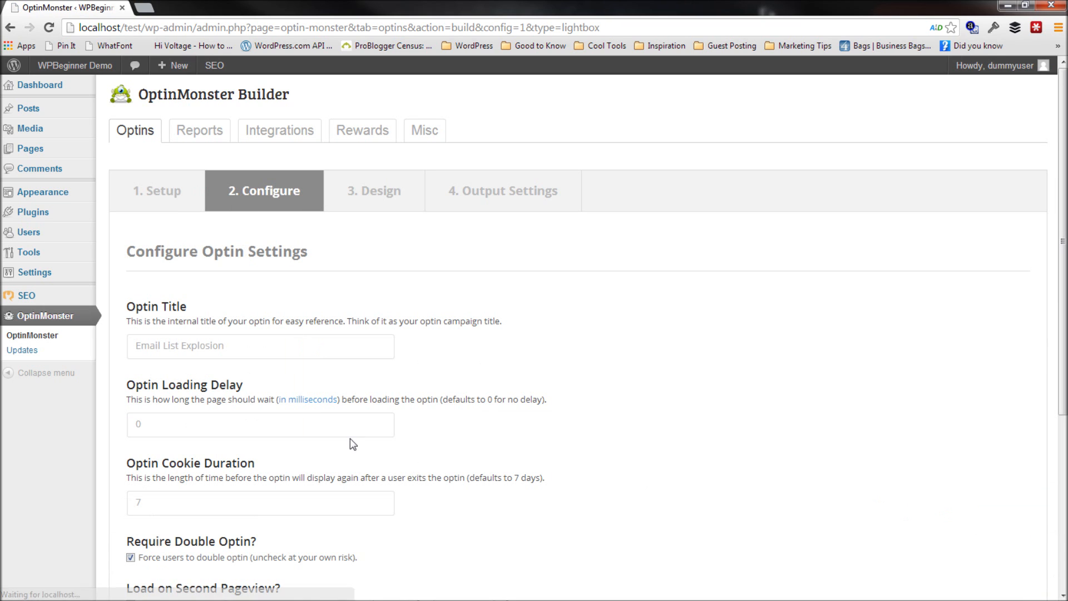
Step: Title the optin 'Test Lightbox 1'
left_click(261, 346)
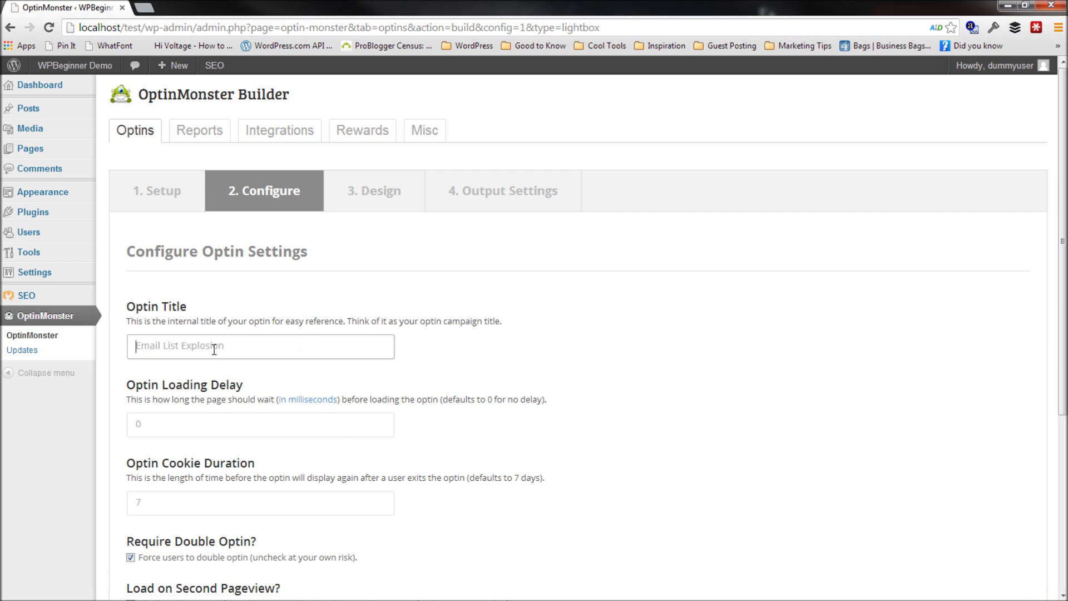
type("Test Ligh")
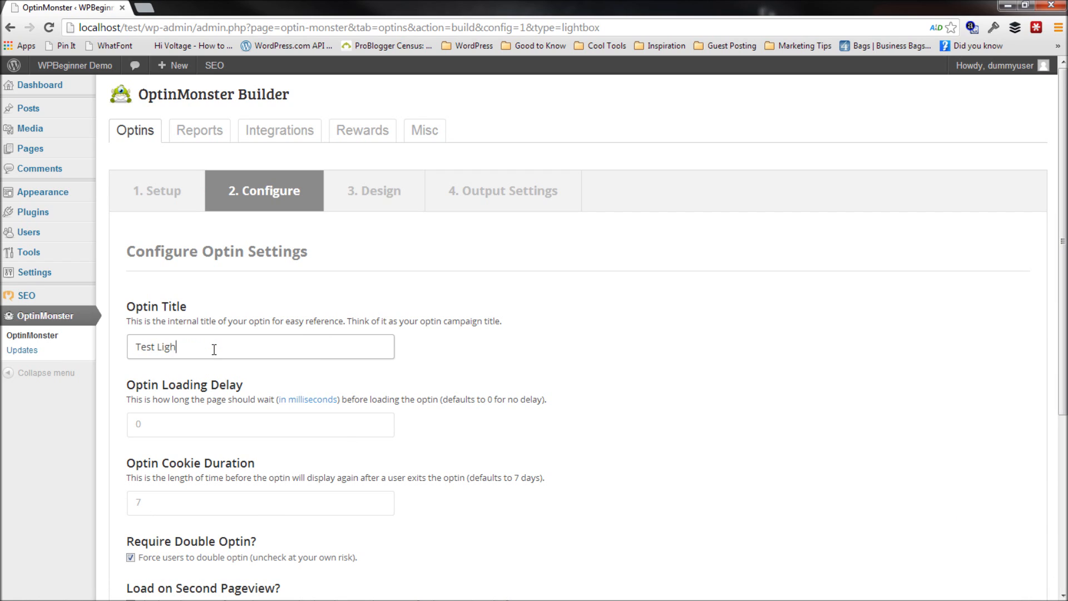
type("tbox 1")
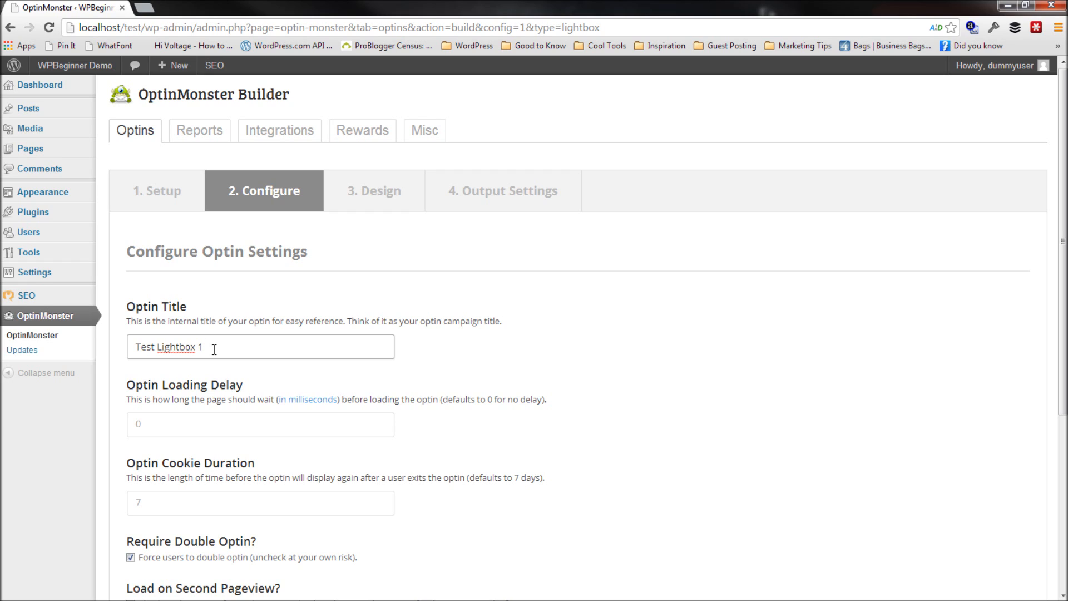
mouse_move(396, 430)
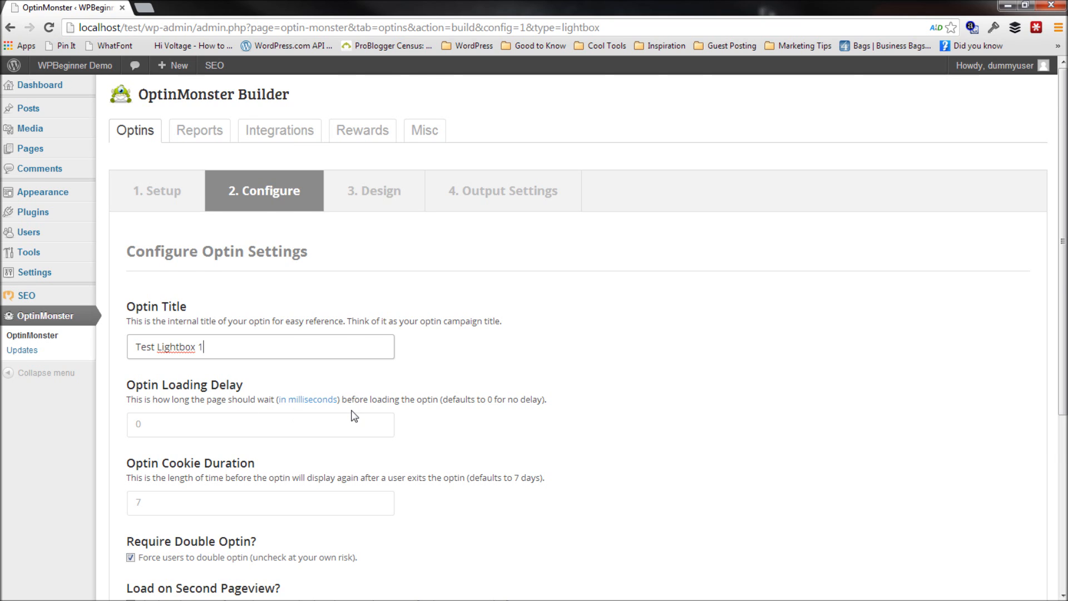
Step: Enable exit intent and set the cookie duration to 30 days
scroll("down", 3)
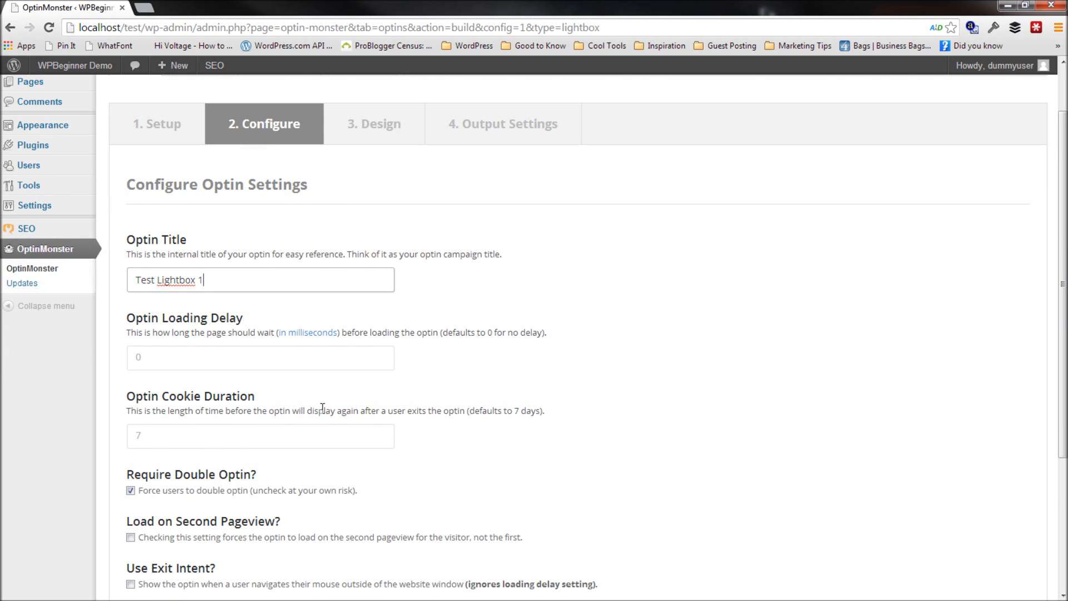
scroll("down", 3)
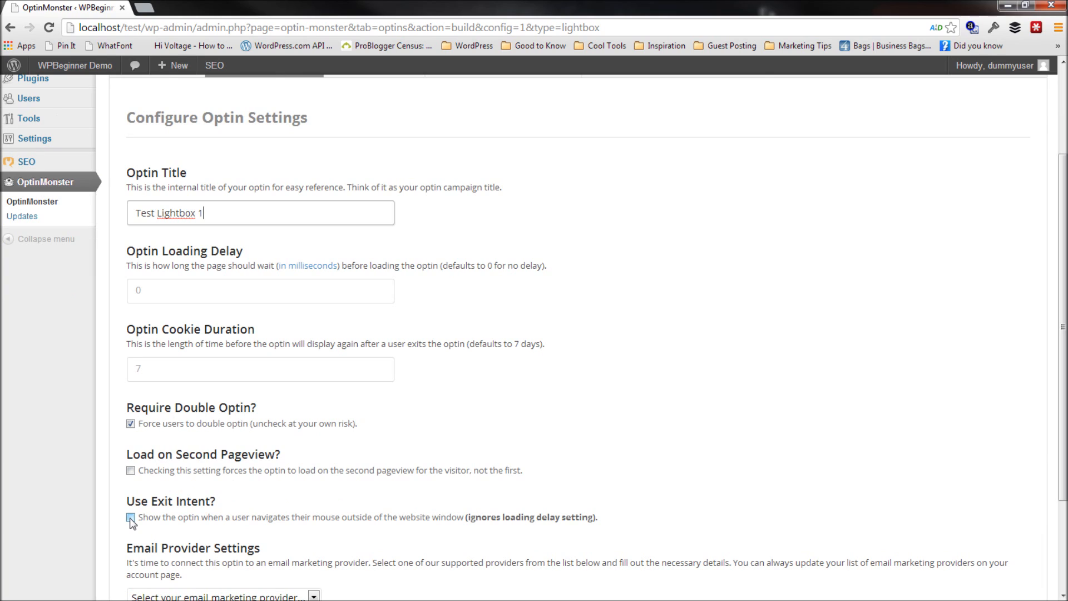
left_click(129, 517)
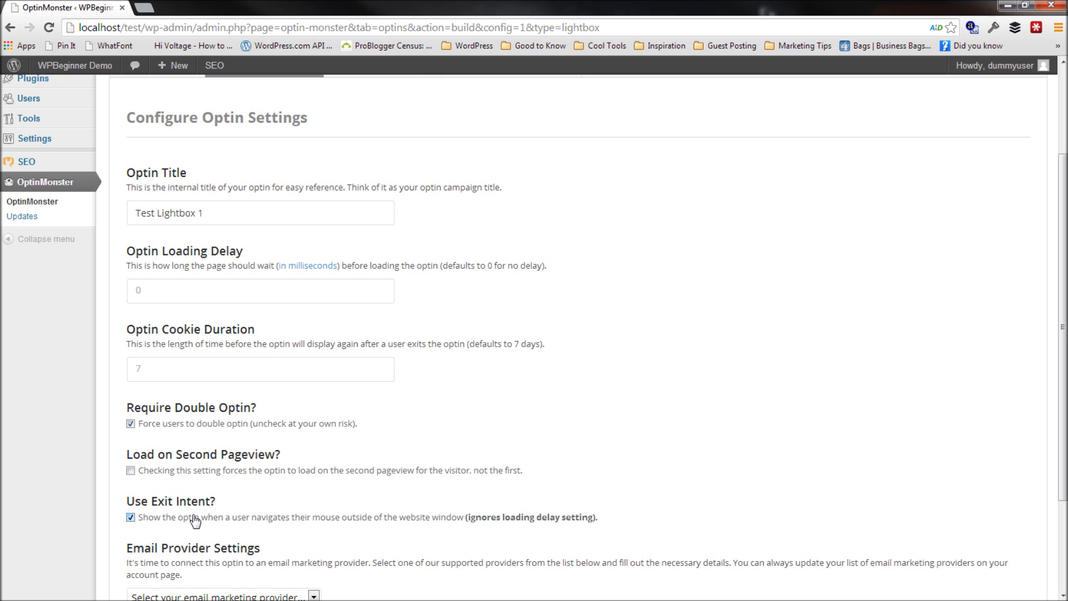
mouse_move(432, 284)
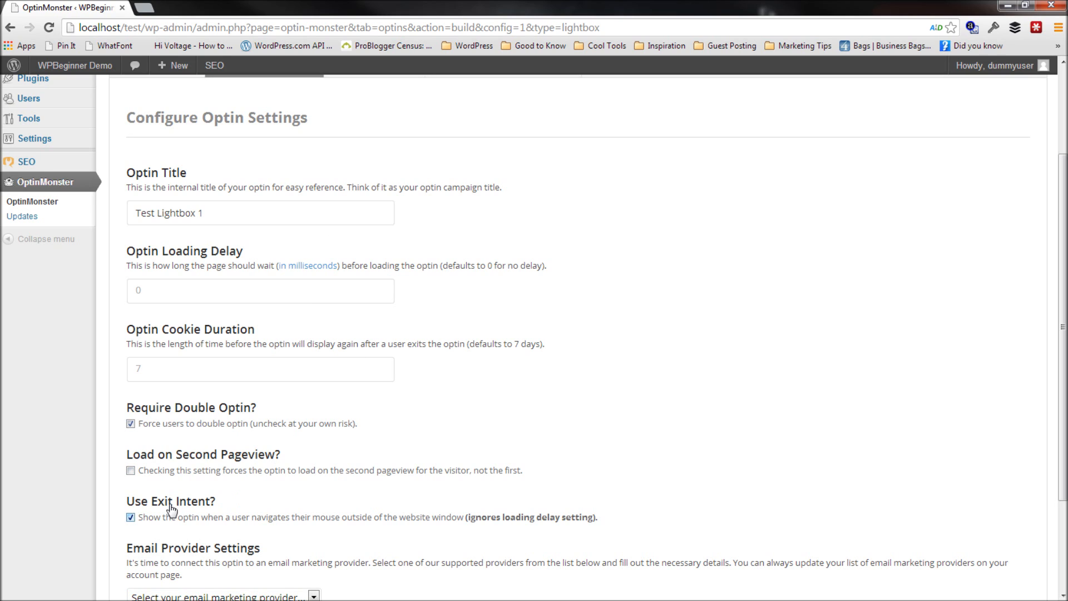
mouse_move(150, 281)
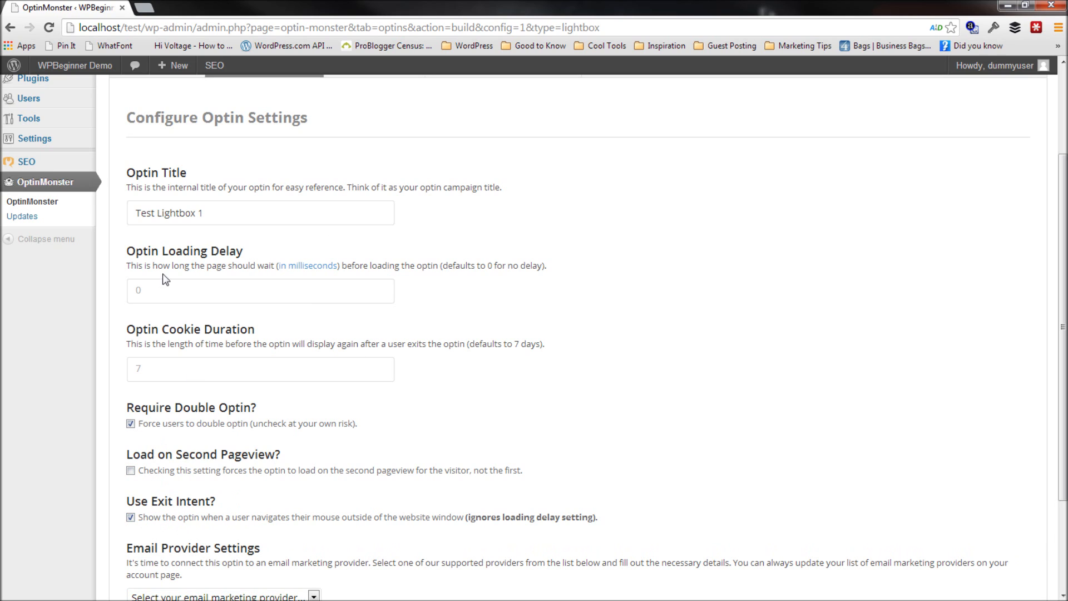
mouse_move(155, 294)
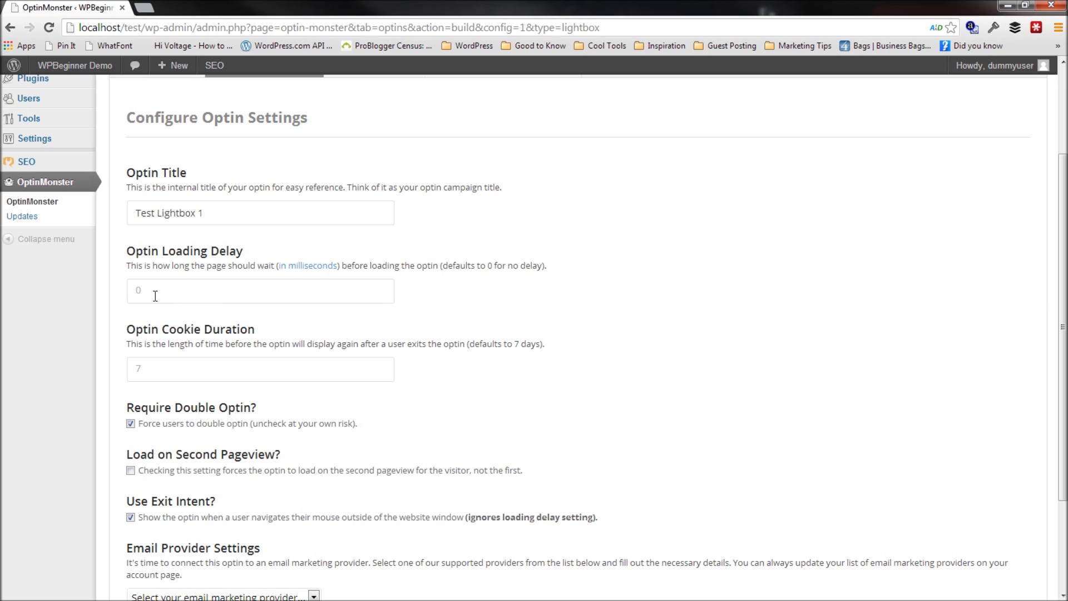
mouse_move(357, 283)
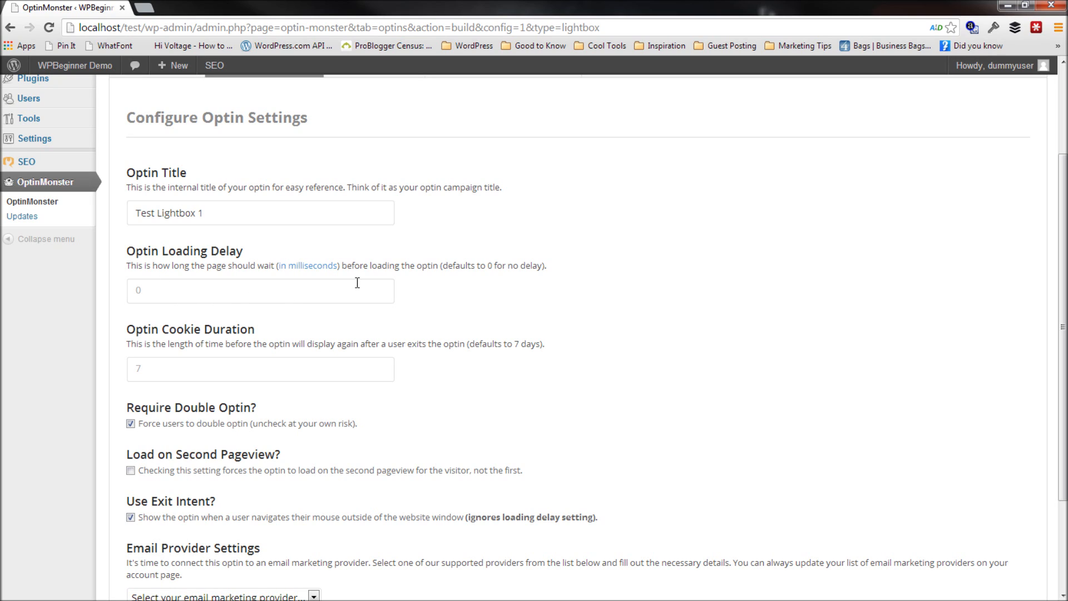
mouse_move(200, 379)
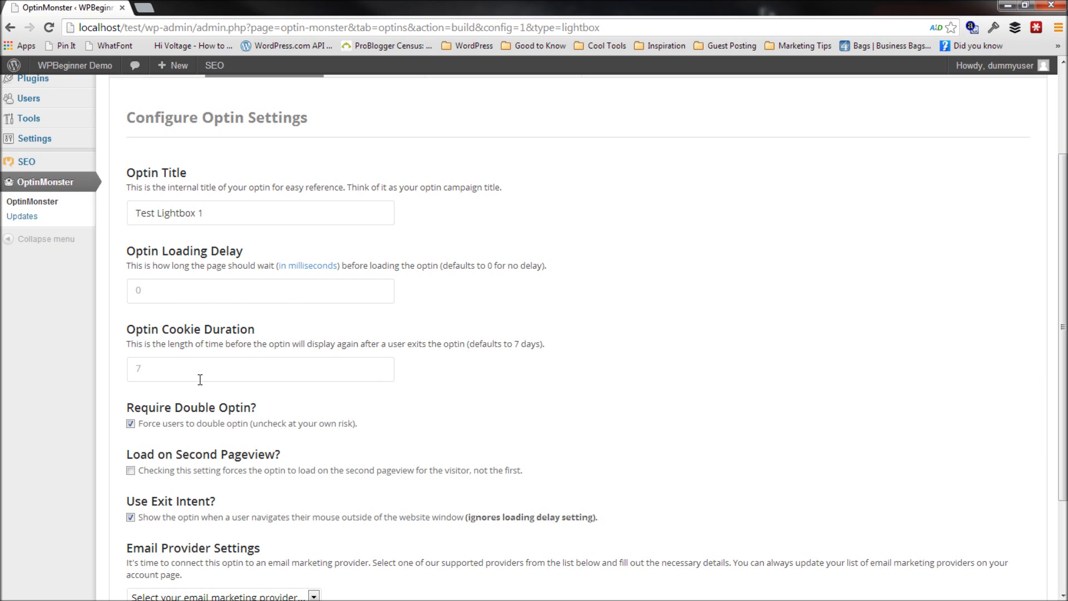
left_click(260, 369)
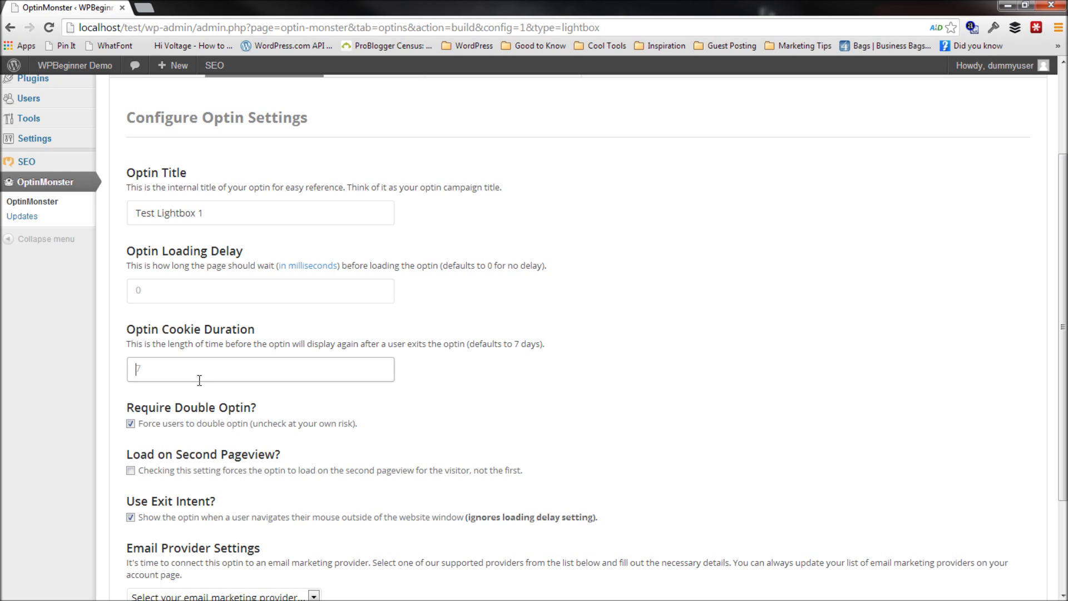
type("30")
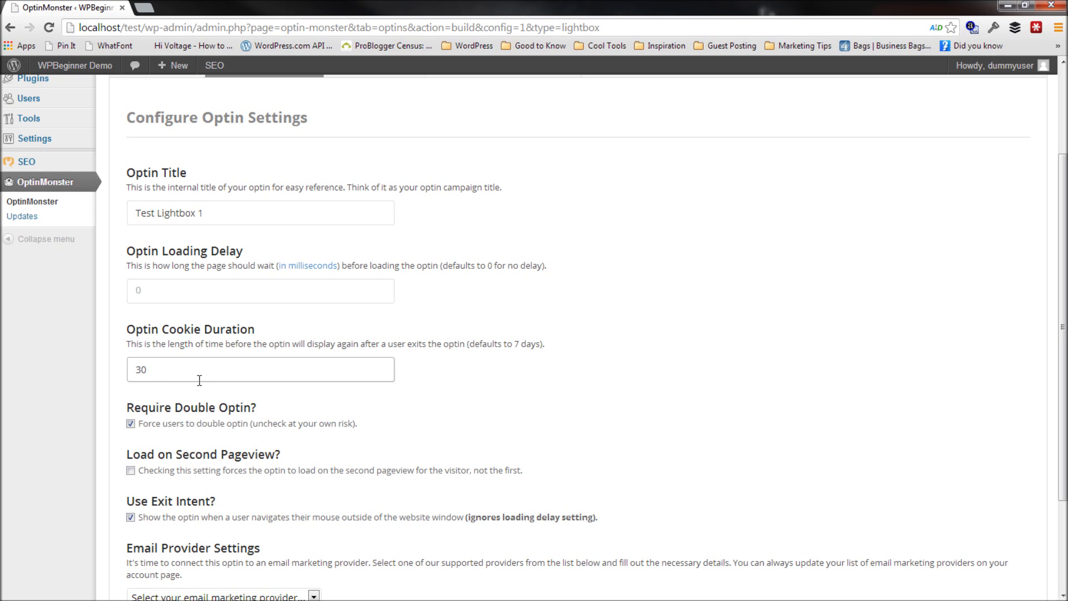
mouse_move(485, 385)
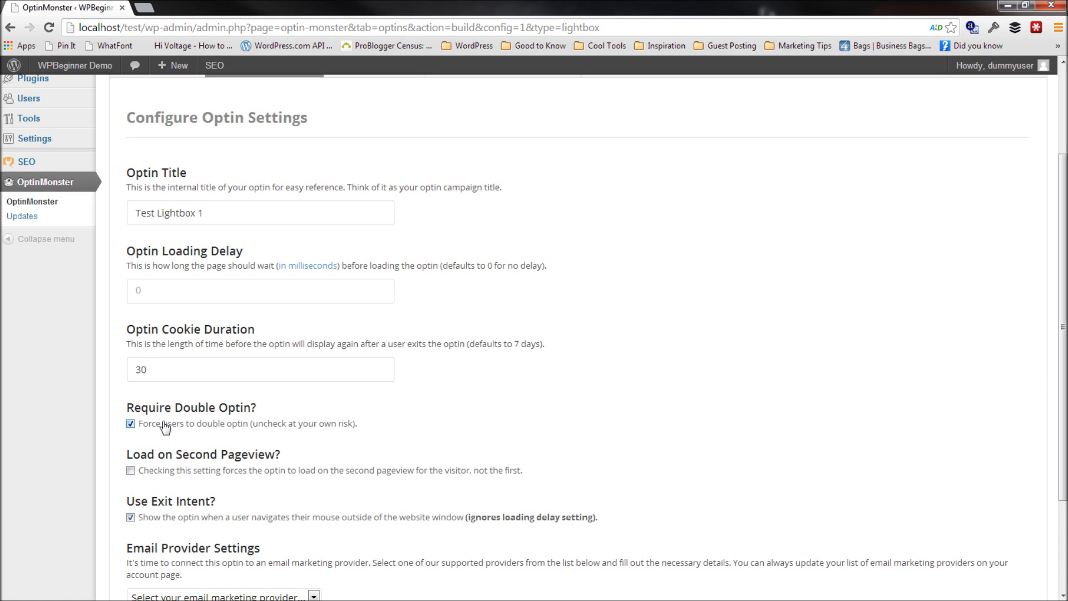
mouse_move(182, 430)
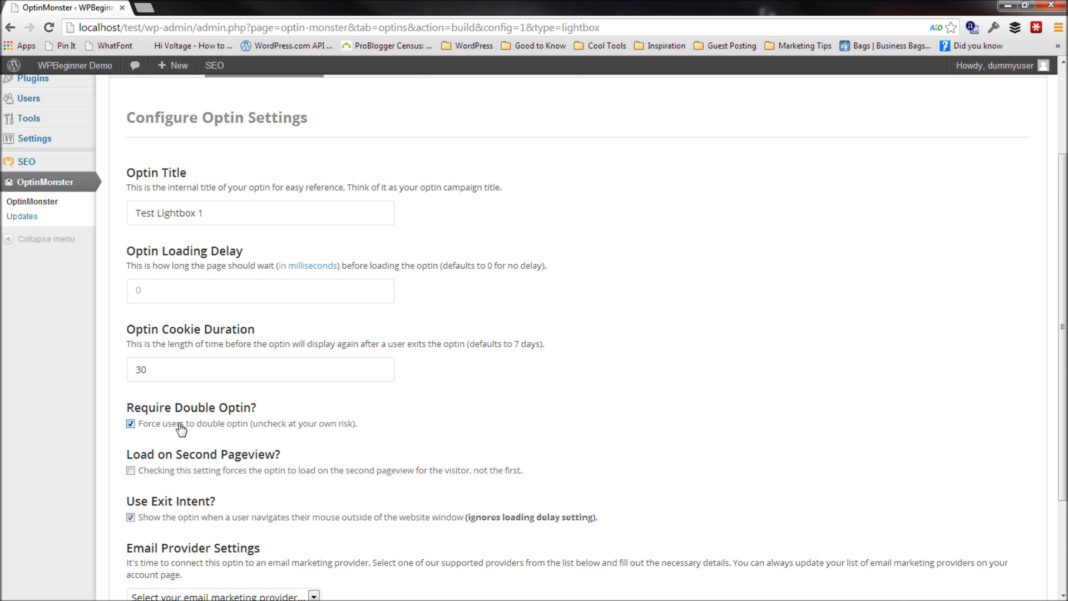
scroll("down", 3)
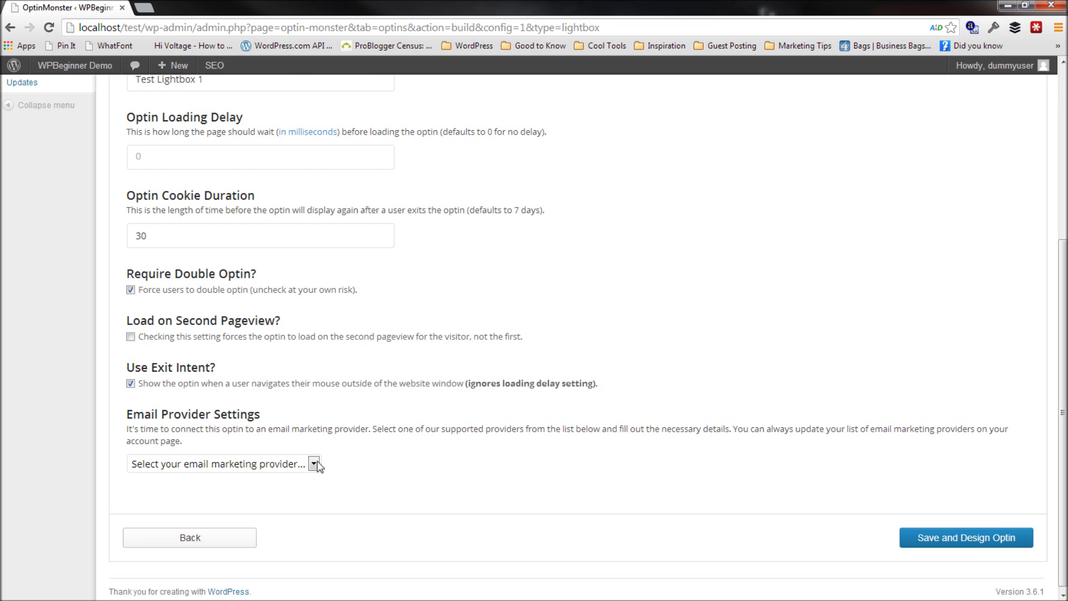
Step: Connect MailChimp's optinmonster account with the OptinMonster Exit-Intent list and save to the design step
scroll("down", 3)
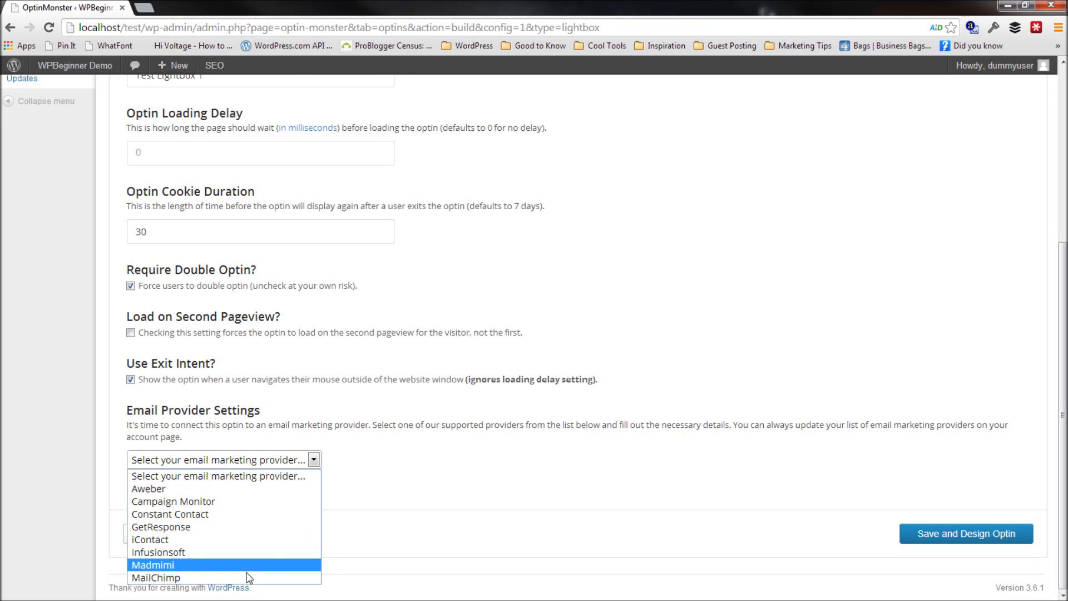
left_click(157, 578)
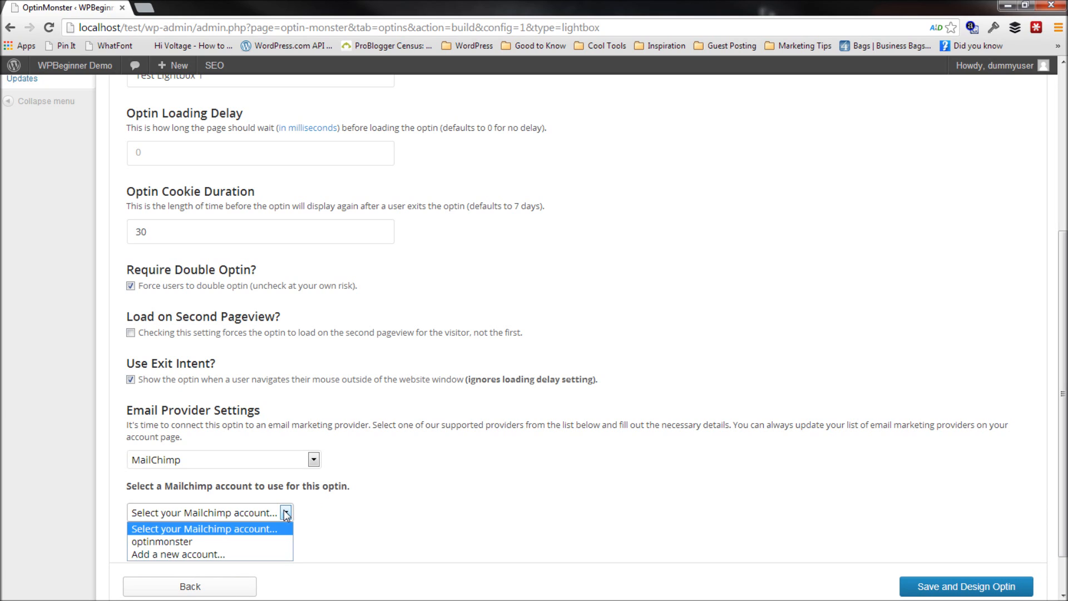
left_click(160, 542)
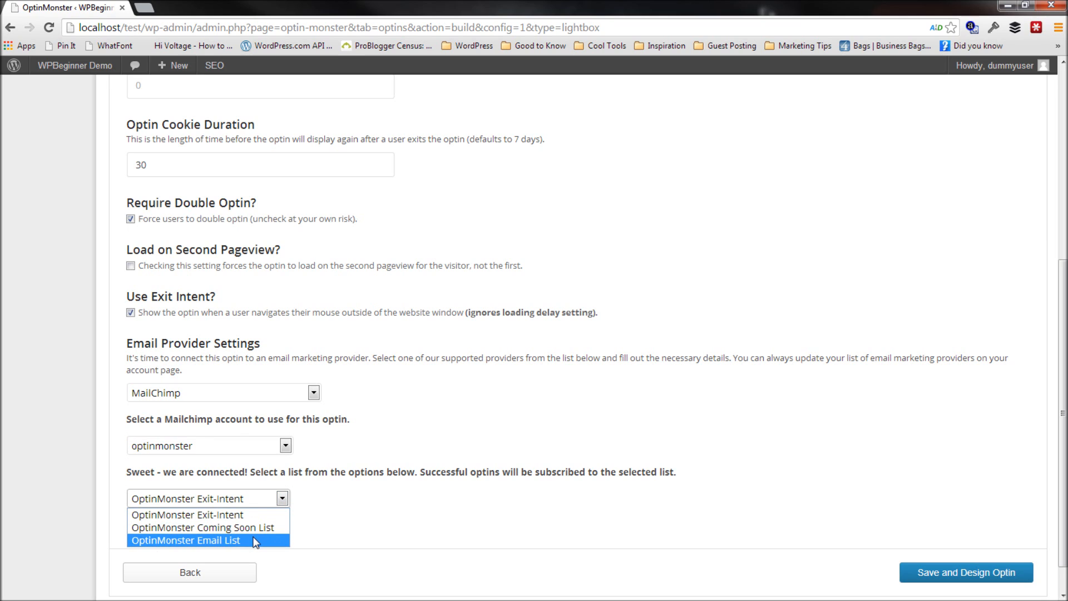
left_click(189, 555)
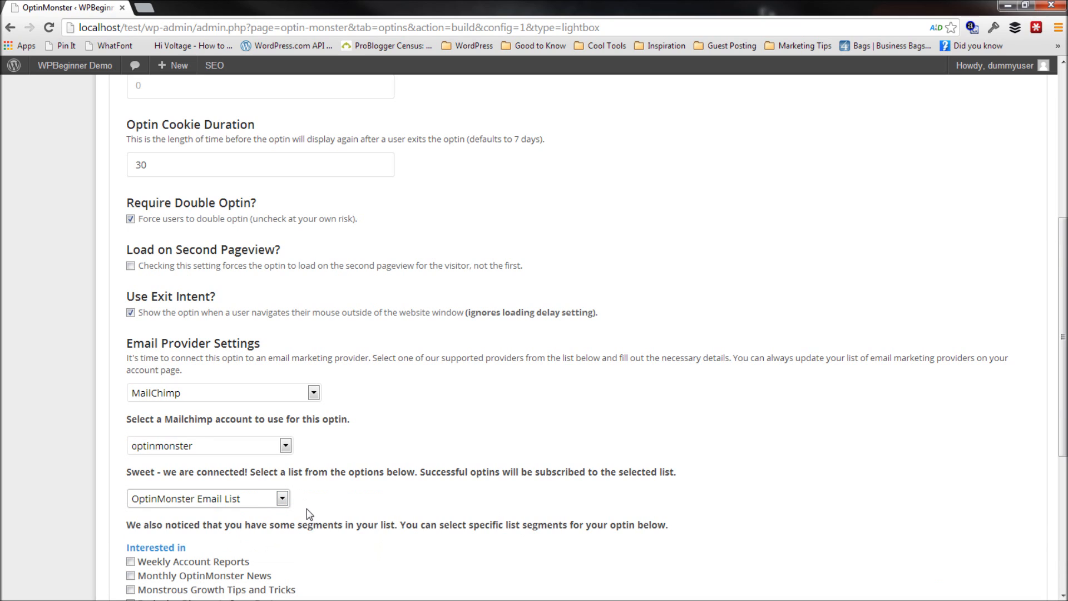
mouse_move(412, 522)
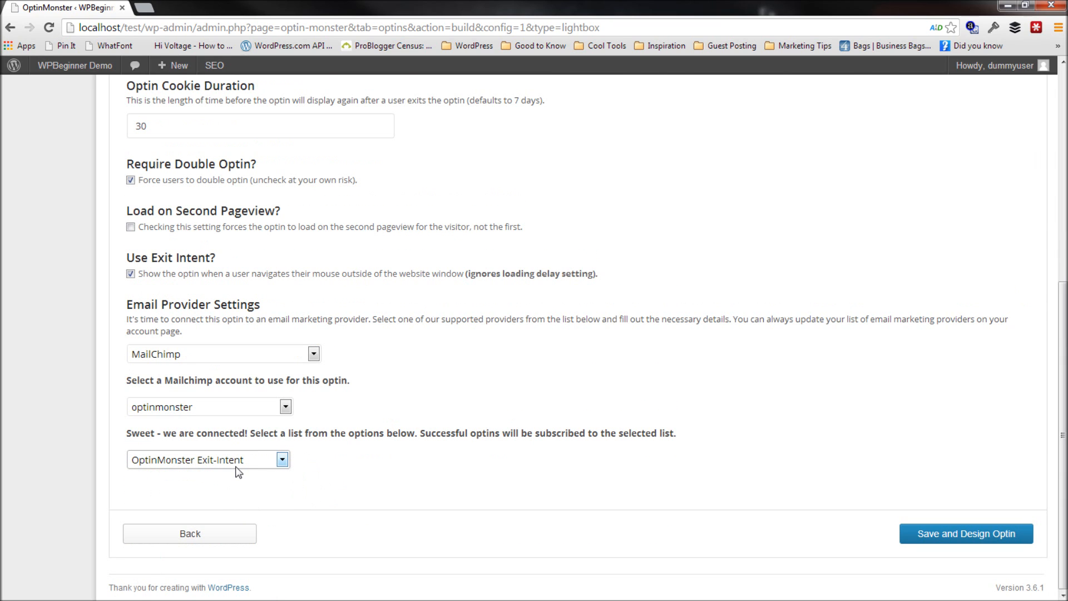
mouse_move(220, 464)
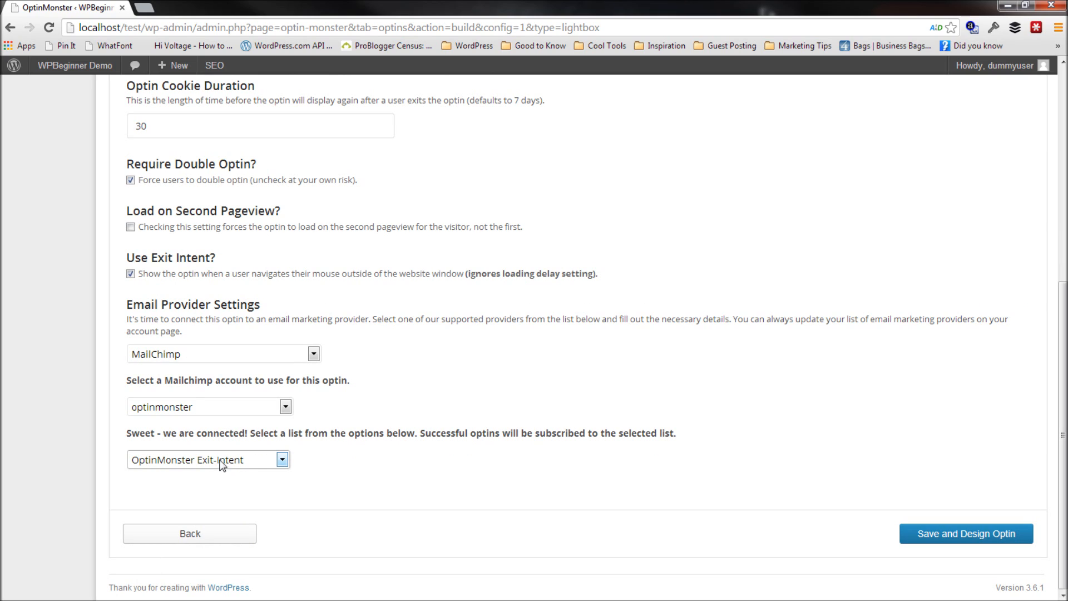
mouse_move(186, 463)
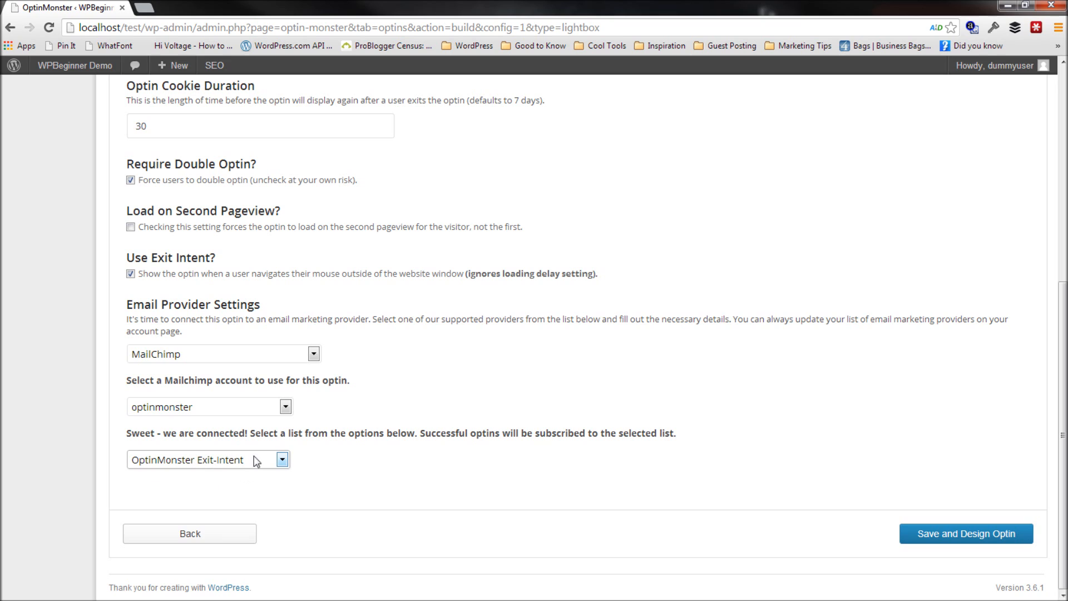
mouse_move(978, 542)
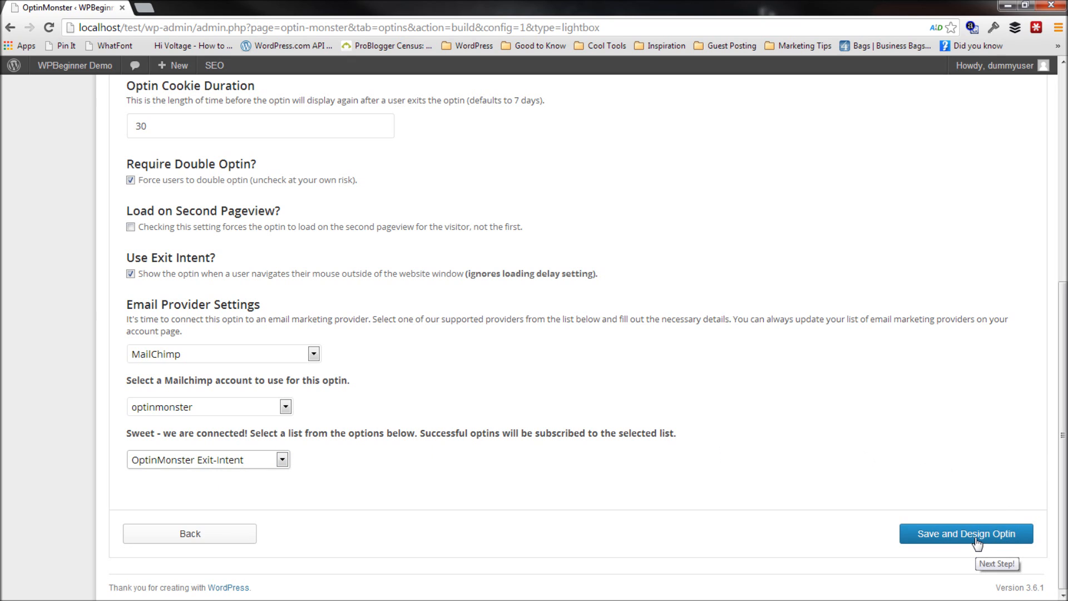
left_click(966, 533)
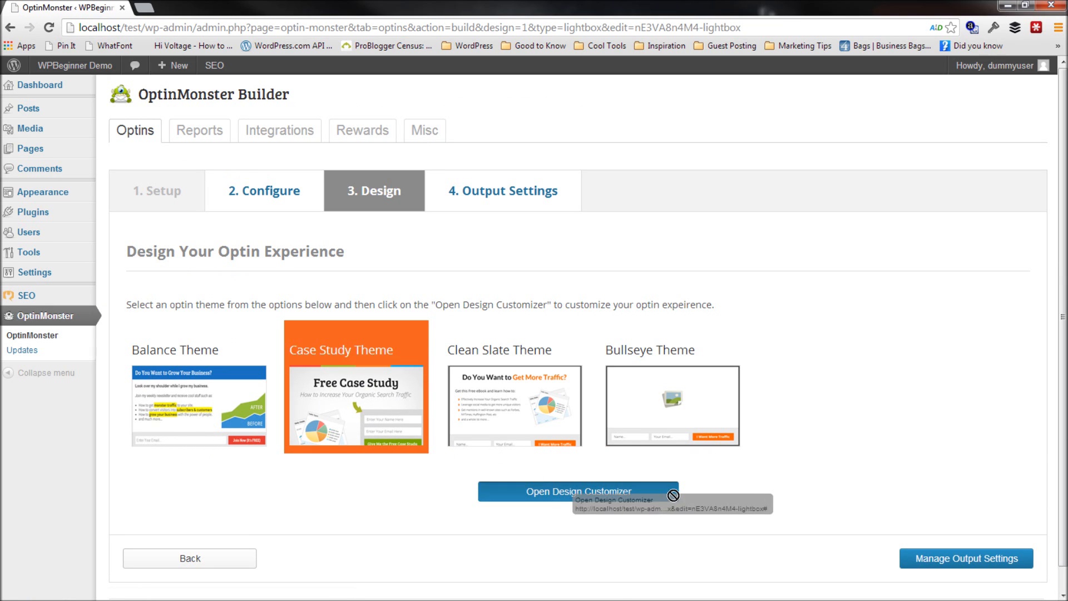
mouse_move(595, 523)
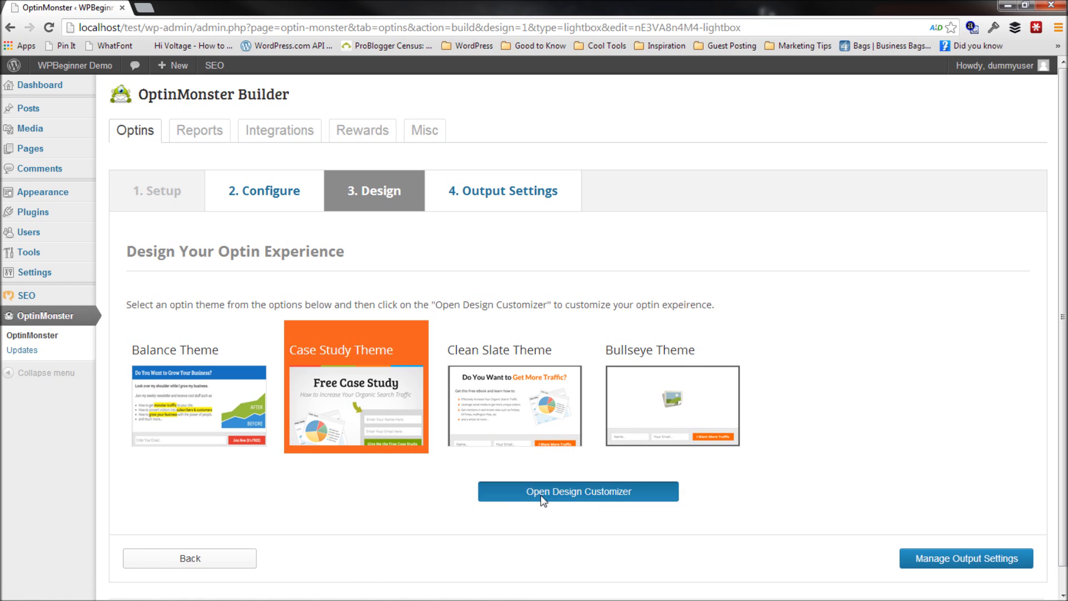
Step: Launch the design customizer for the Case Study Theme
left_click(578, 491)
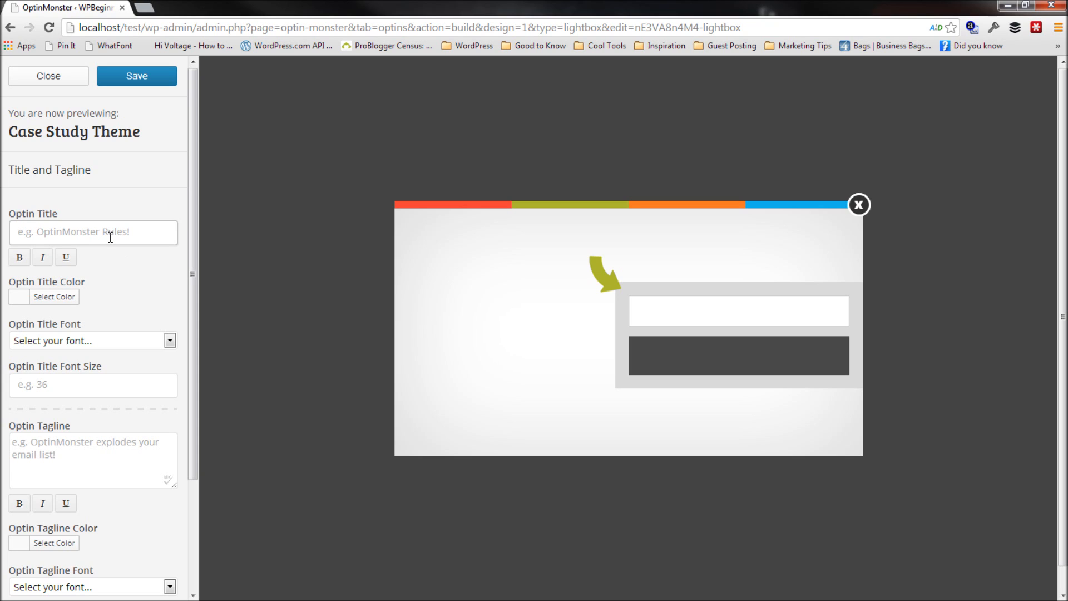
Step: Write the optin title 'Do You Want To Learn WordPress'
type("Free")
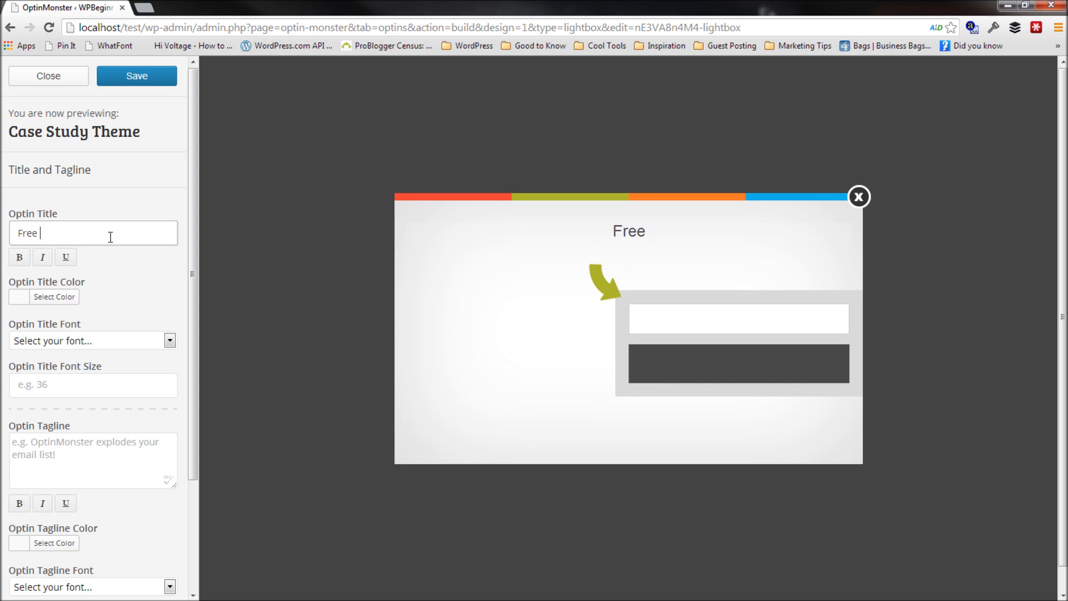
type("Case Study")
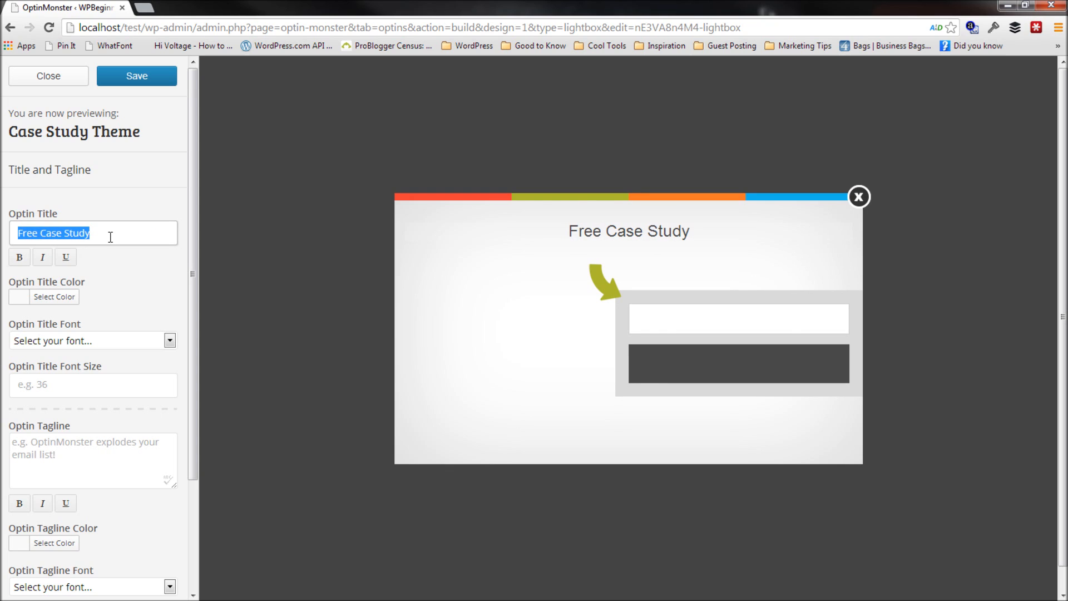
type("Do You Want To Learn W")
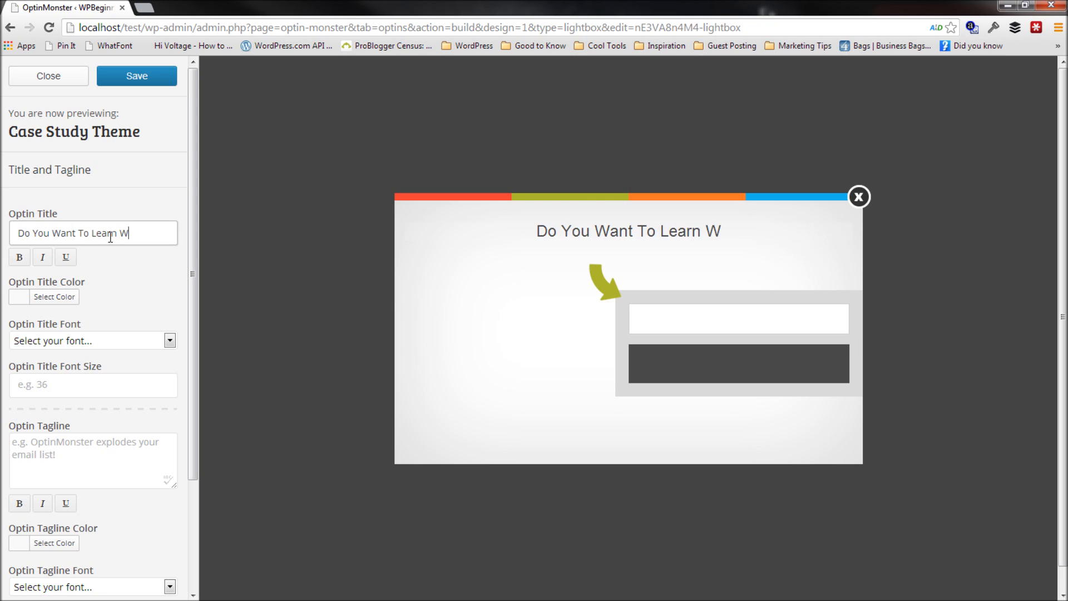
type("ordPRe")
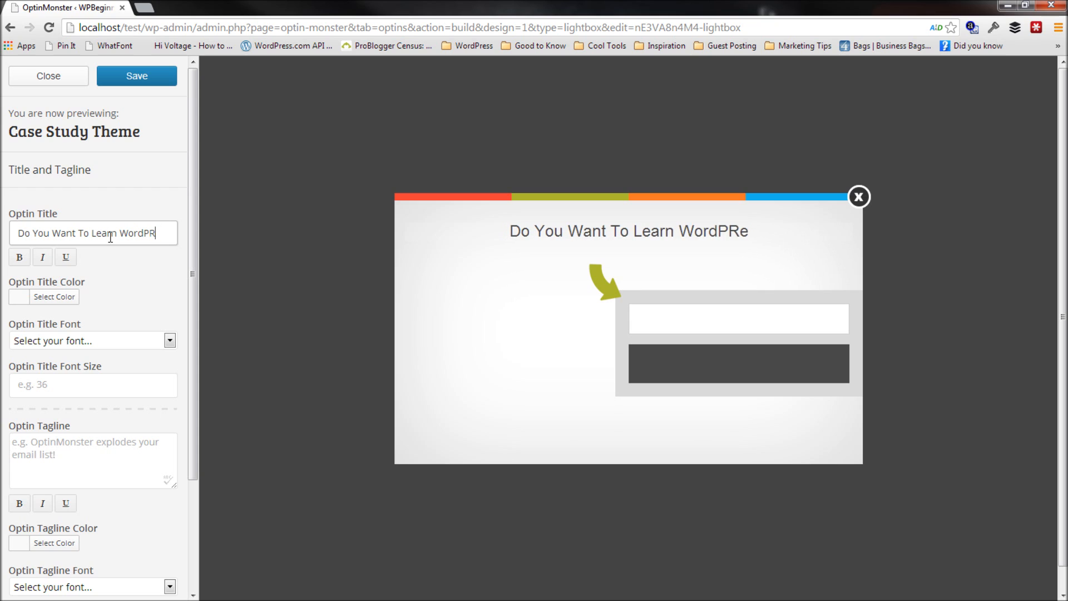
type("ss")
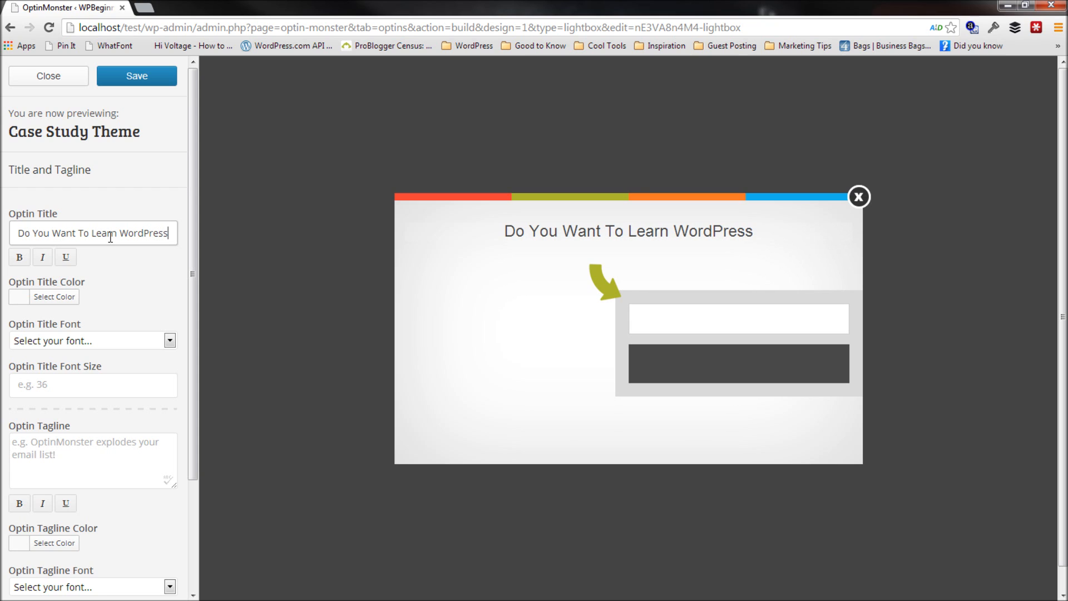
Step: Set the title font to Bree Serif at size 36
left_click(92, 341)
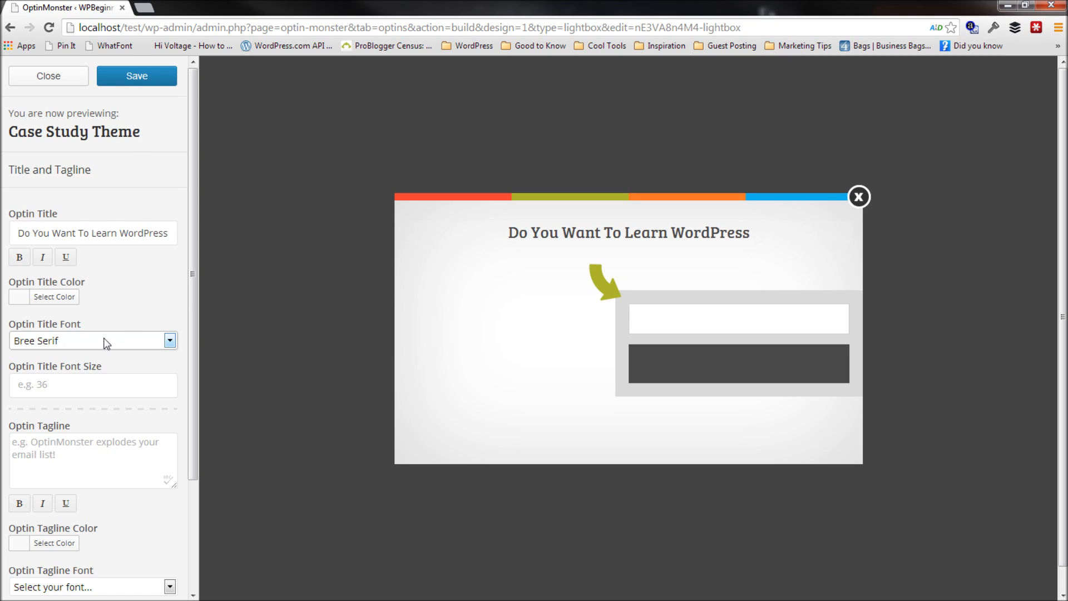
left_click(93, 385)
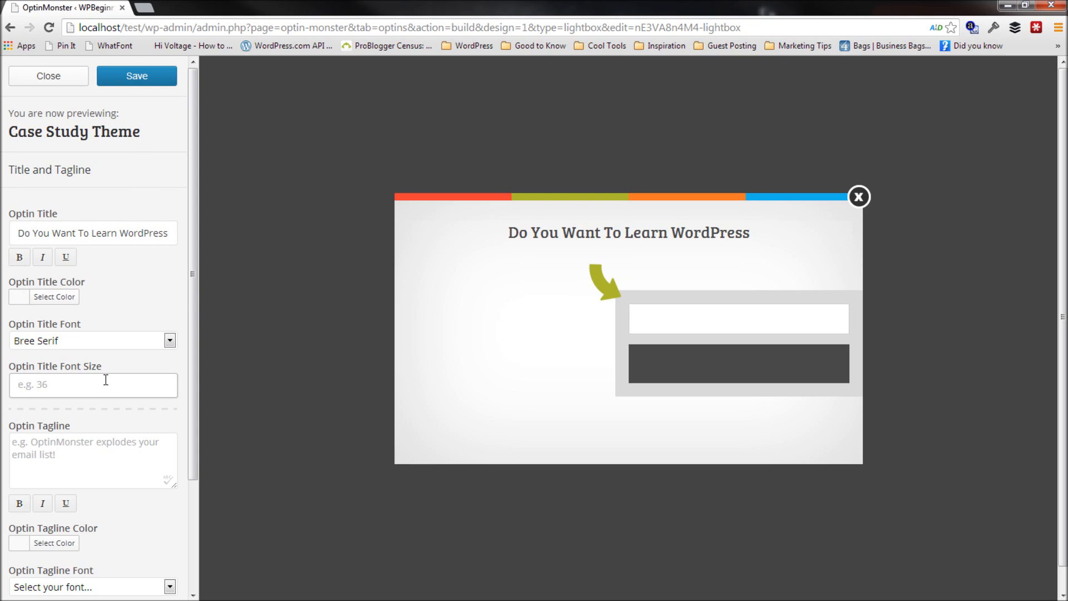
type("40")
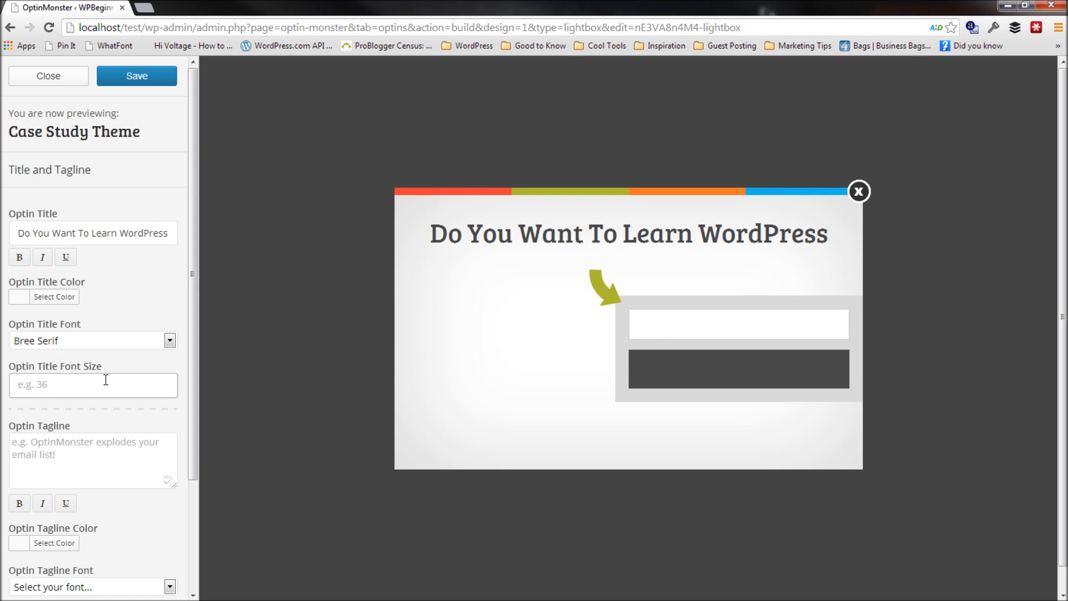
type("36")
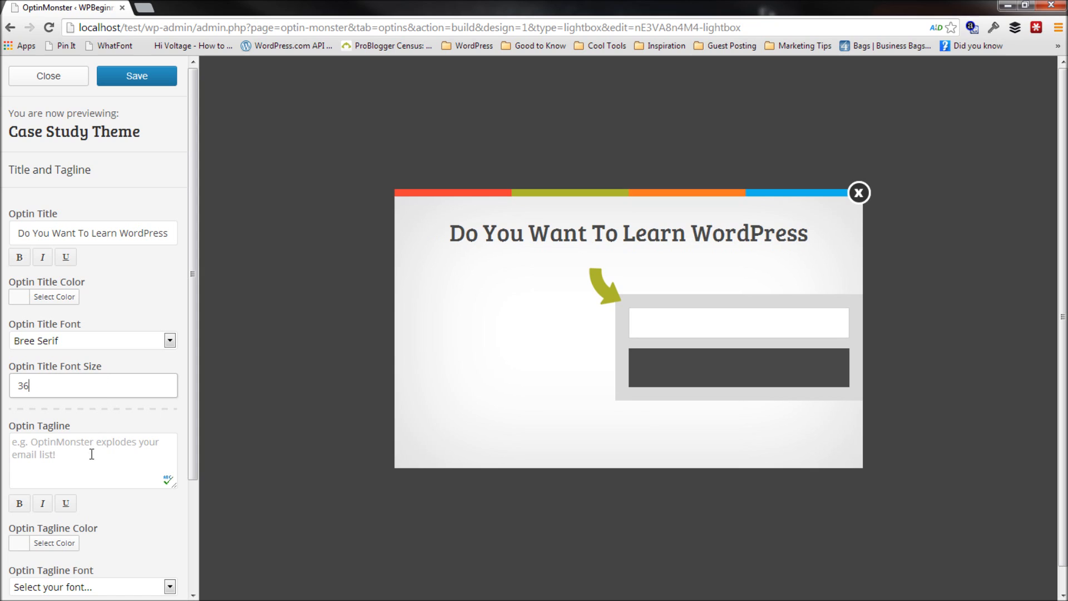
left_click(92, 459)
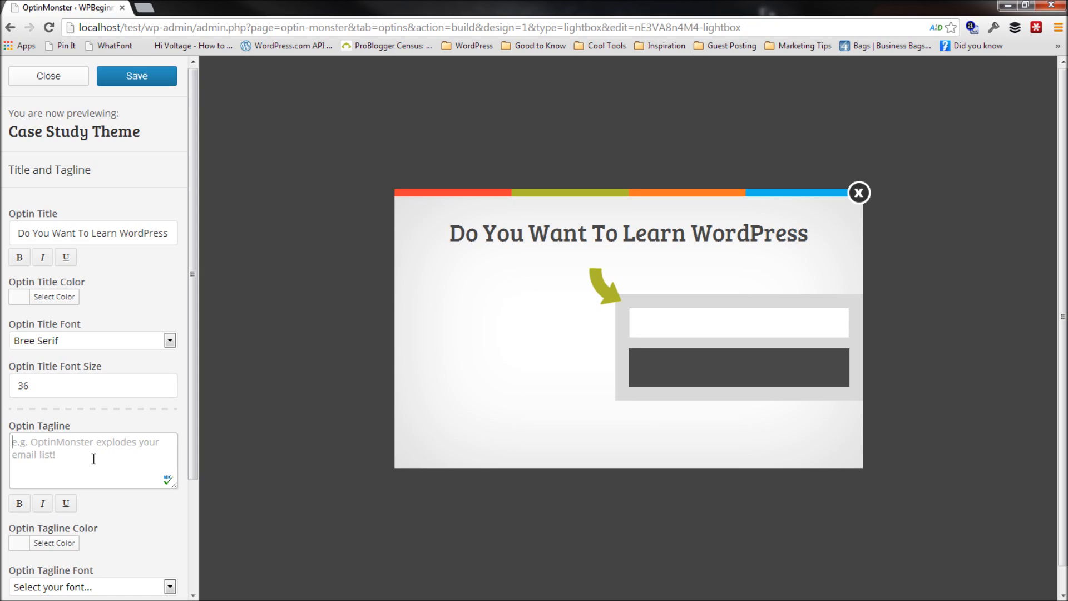
type("G")
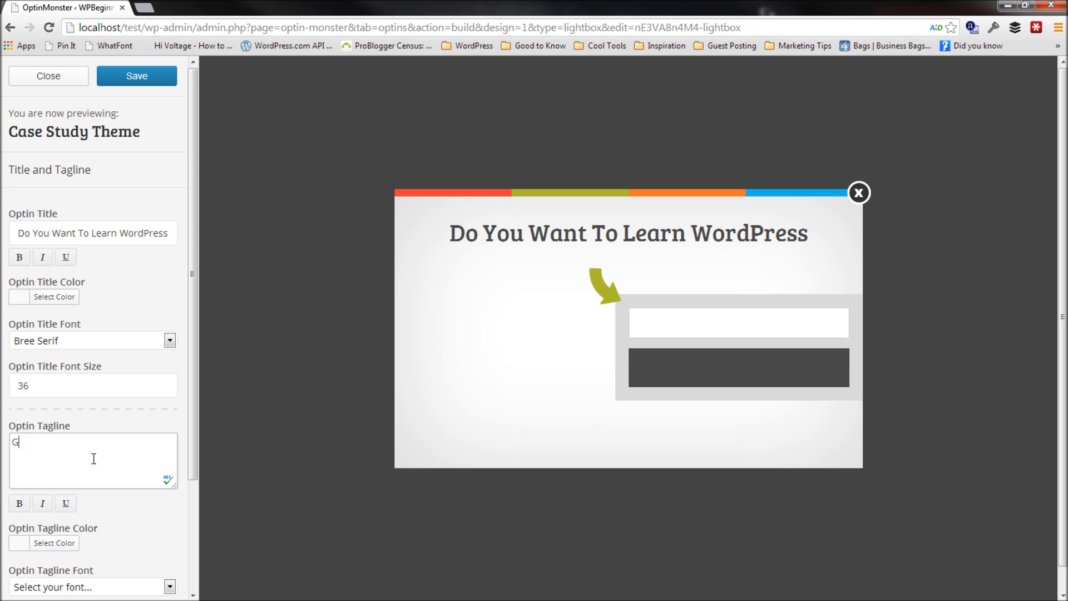
type("et Free WordPress Resources")
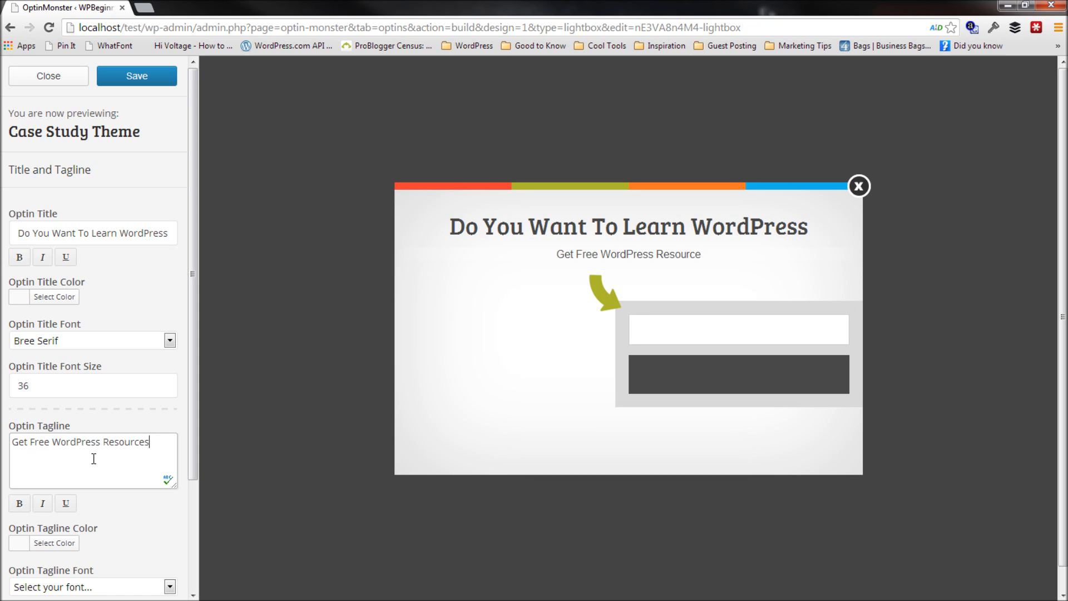
type("in your Email")
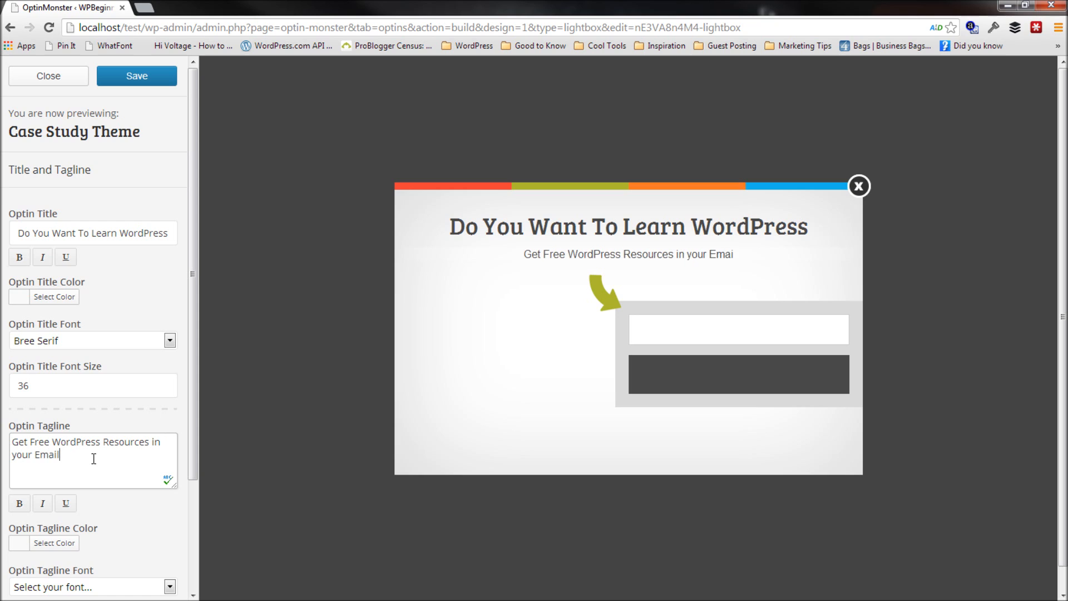
type("Inbox")
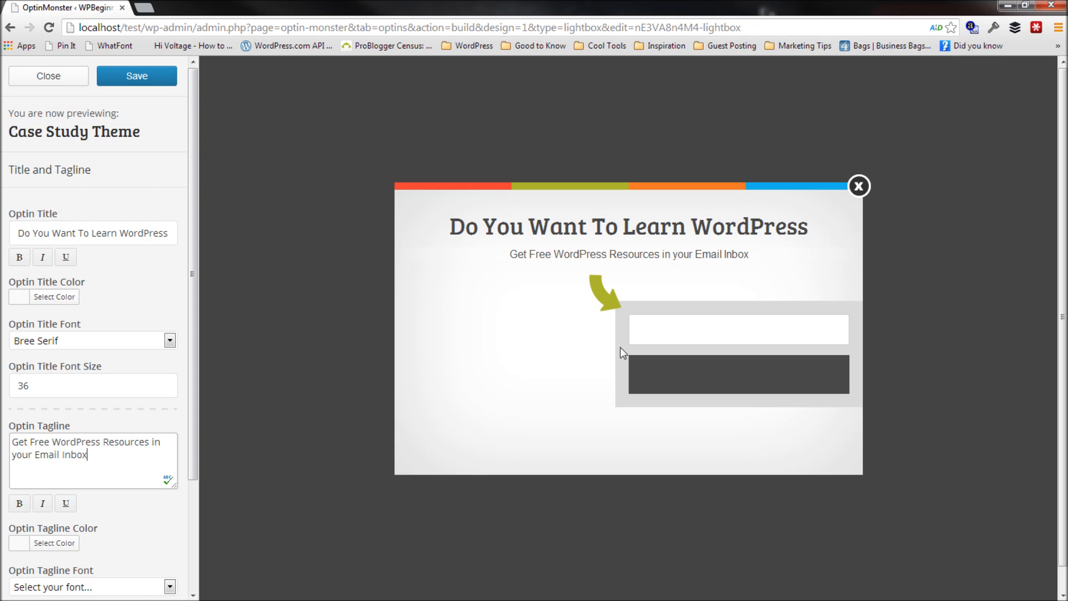
mouse_move(829, 260)
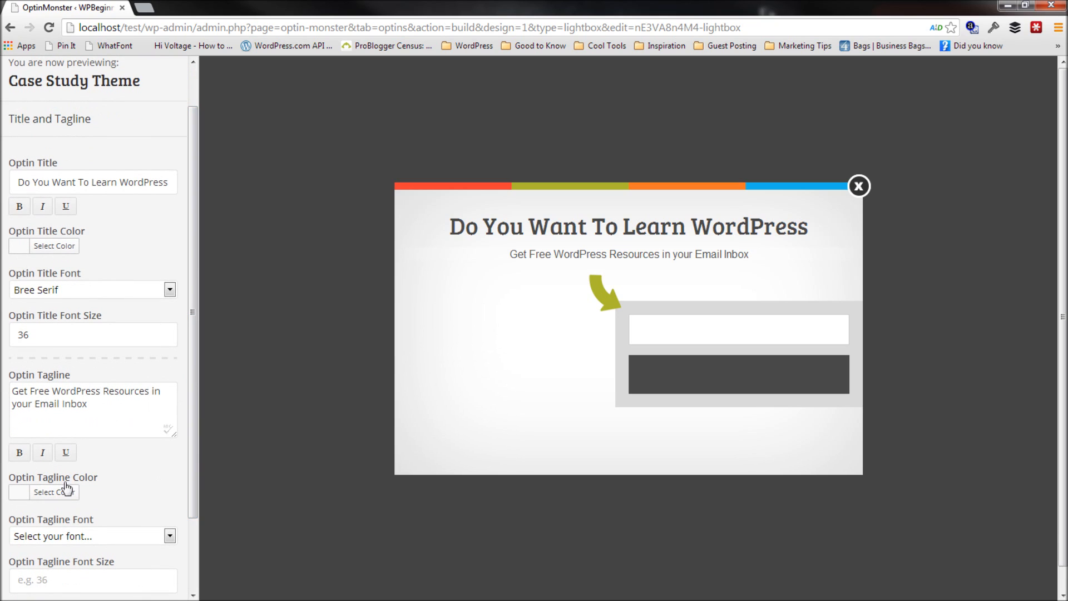
mouse_move(65, 494)
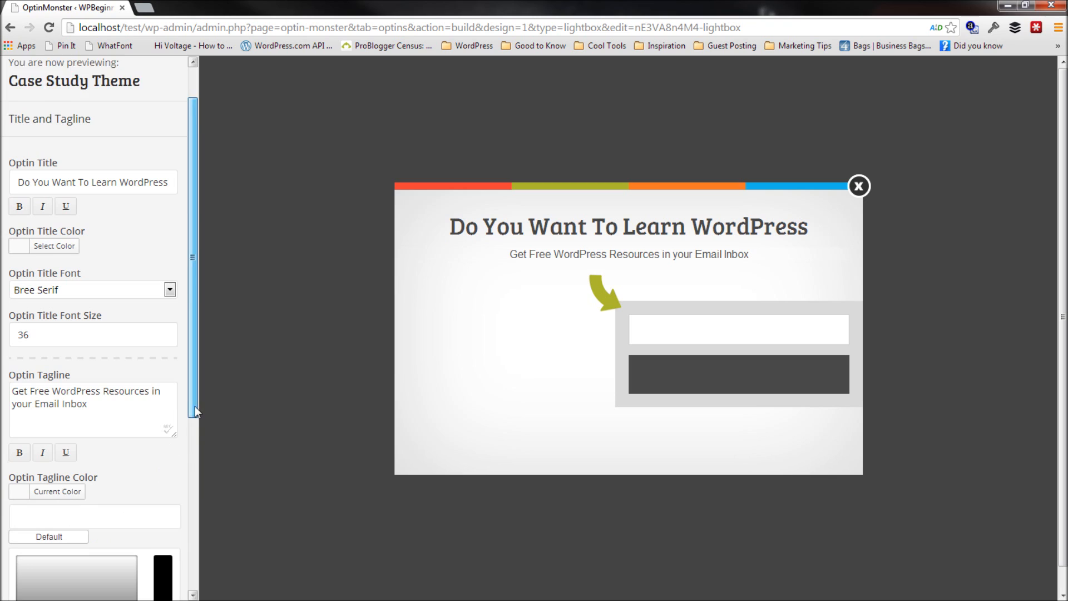
scroll("down", 3)
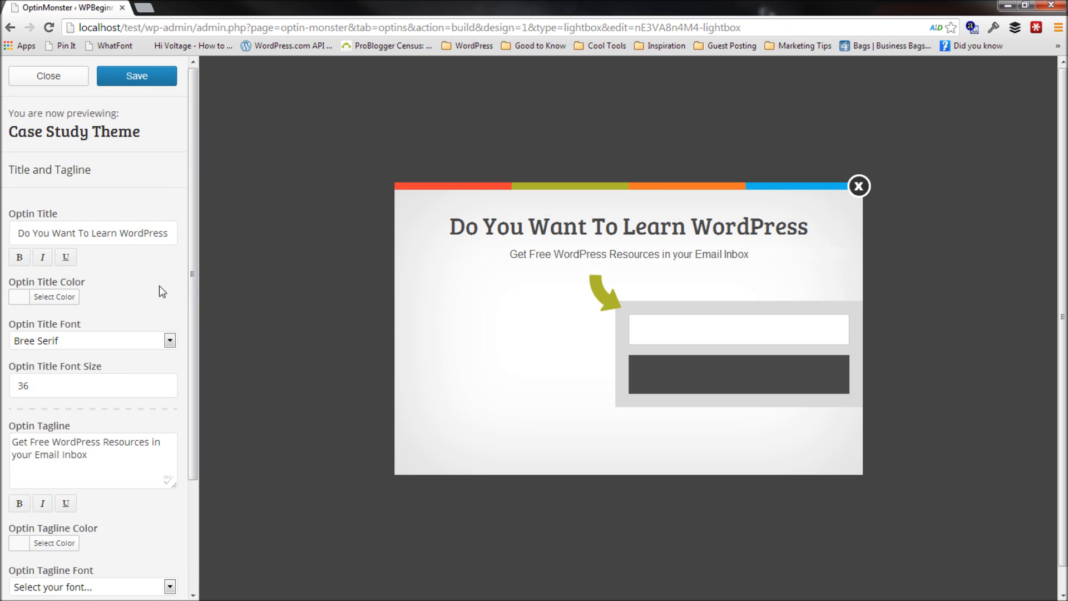
scroll("down", 3)
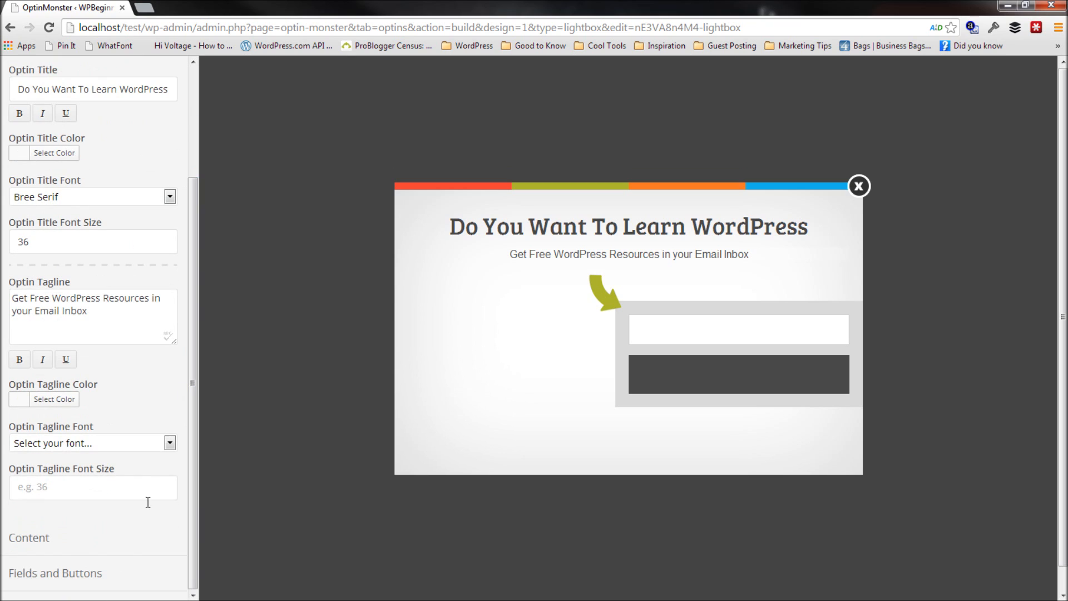
mouse_move(82, 522)
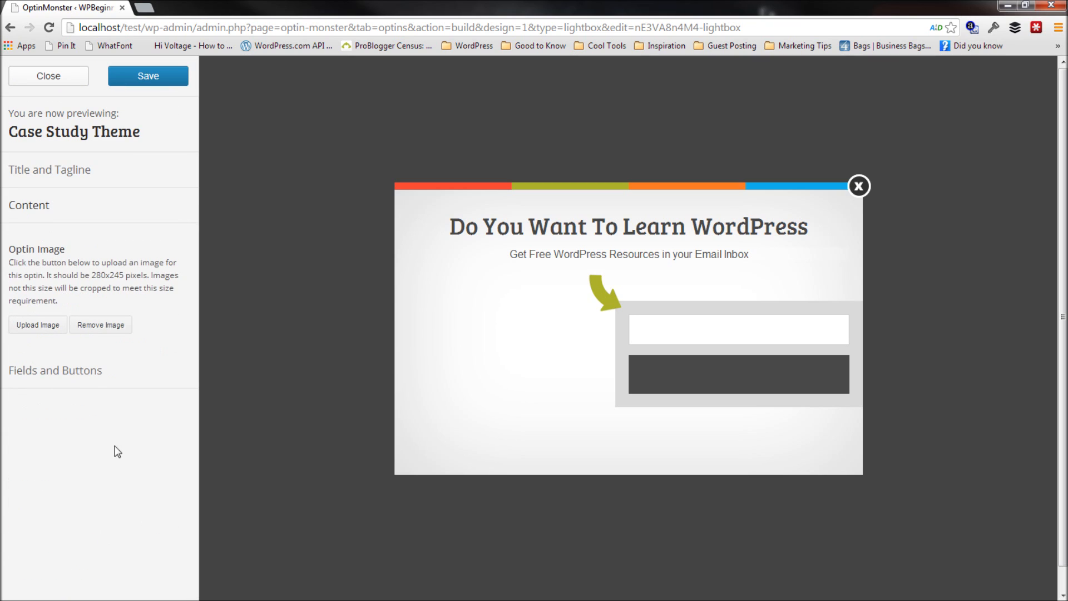
mouse_move(517, 301)
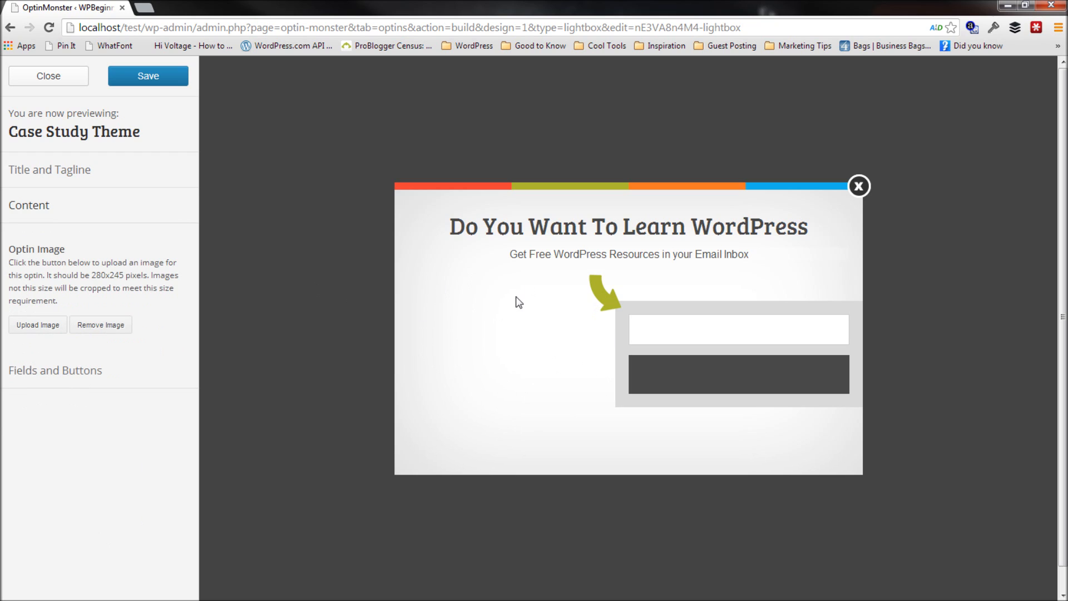
mouse_move(446, 314)
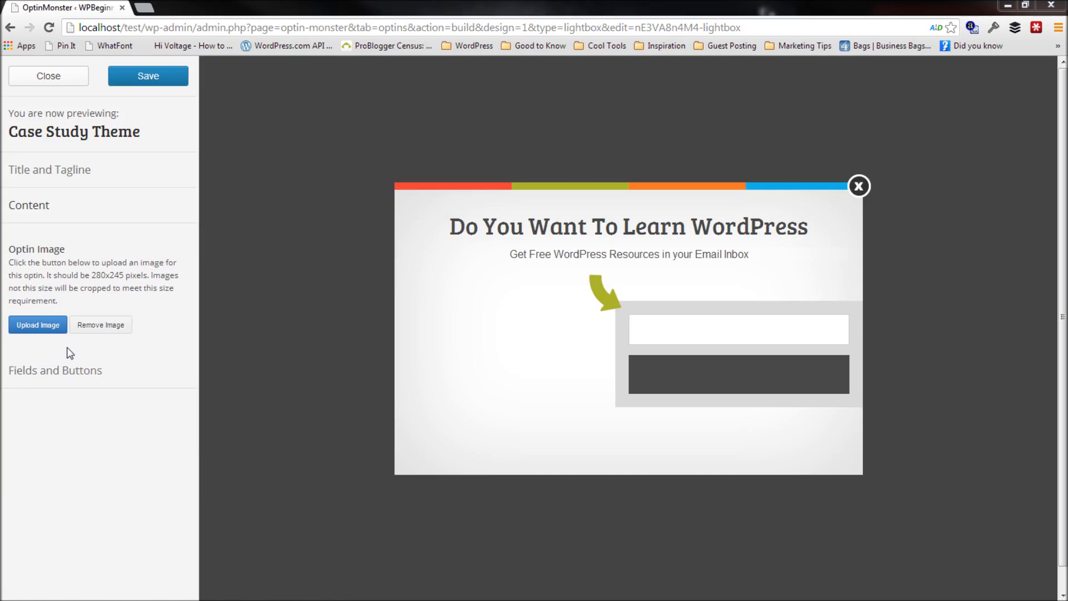
Step: Upload the WordPress resources image into the lightbox content
left_click(37, 325)
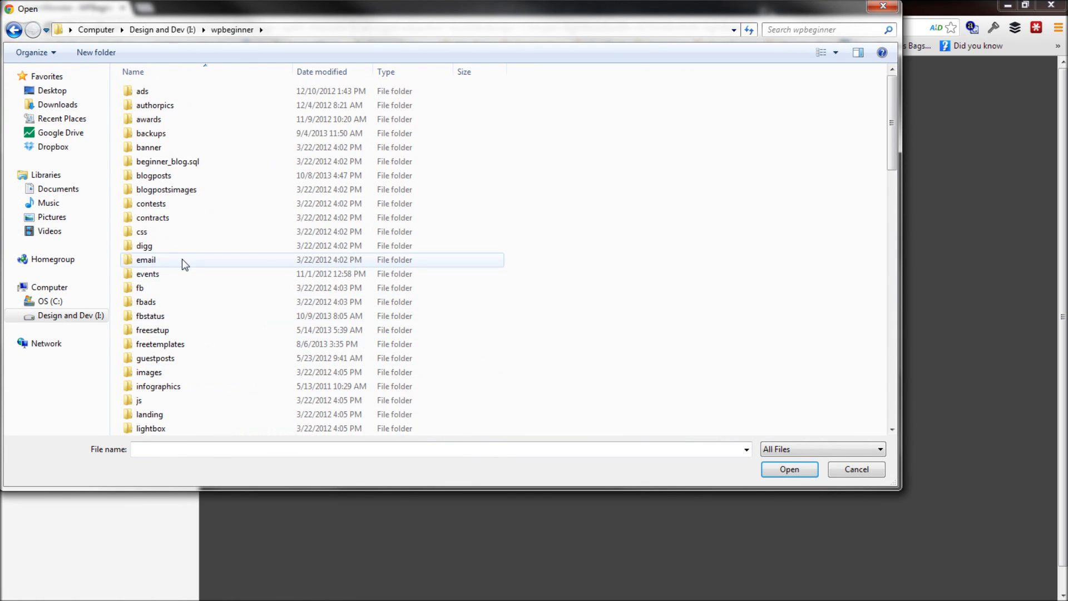
left_click(150, 415)
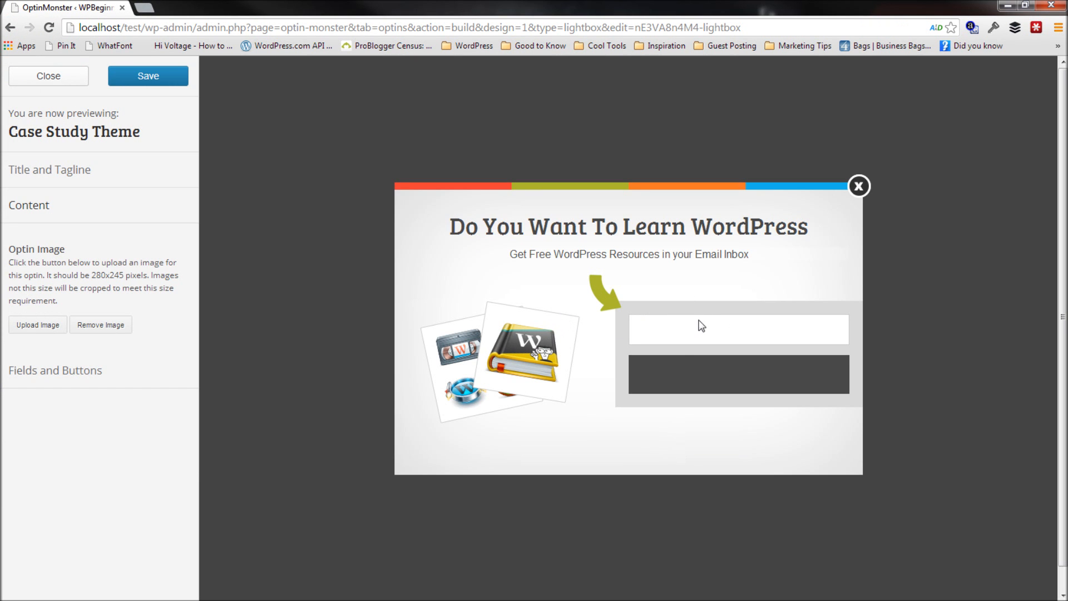
mouse_move(475, 356)
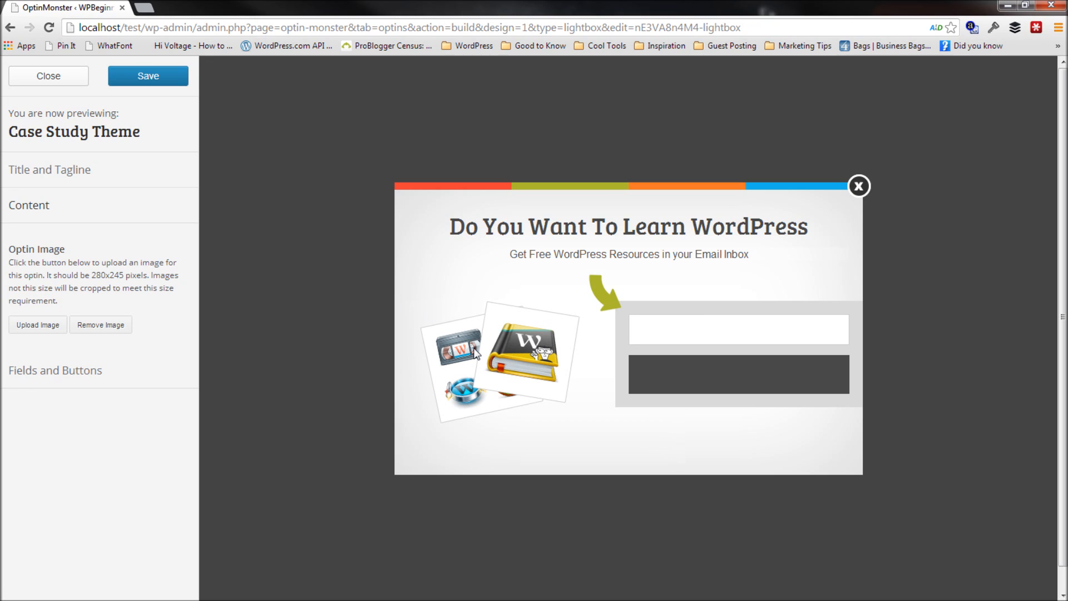
mouse_move(37, 325)
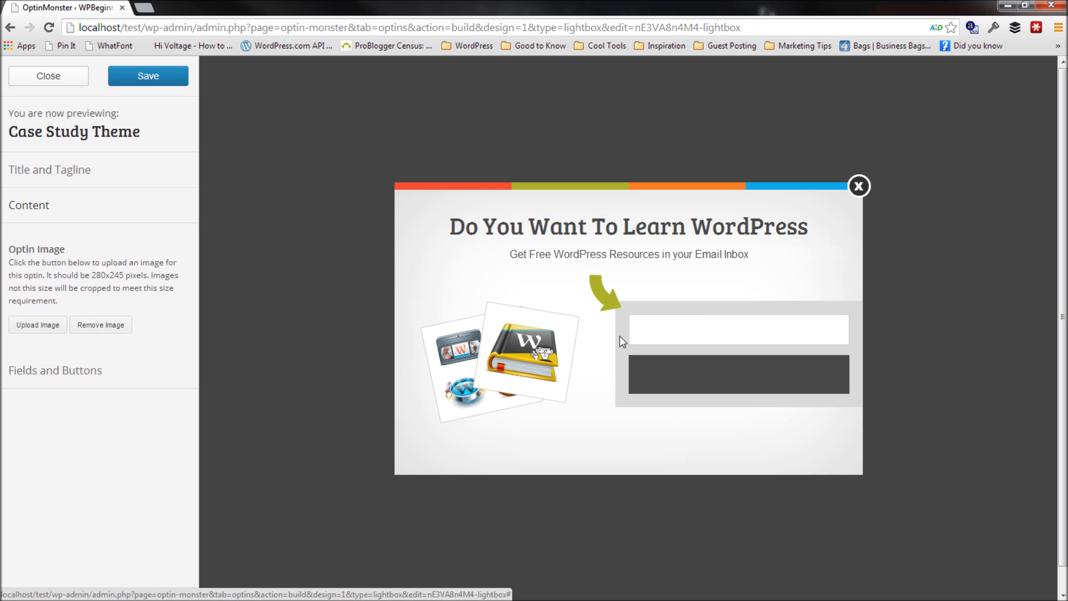
mouse_move(707, 329)
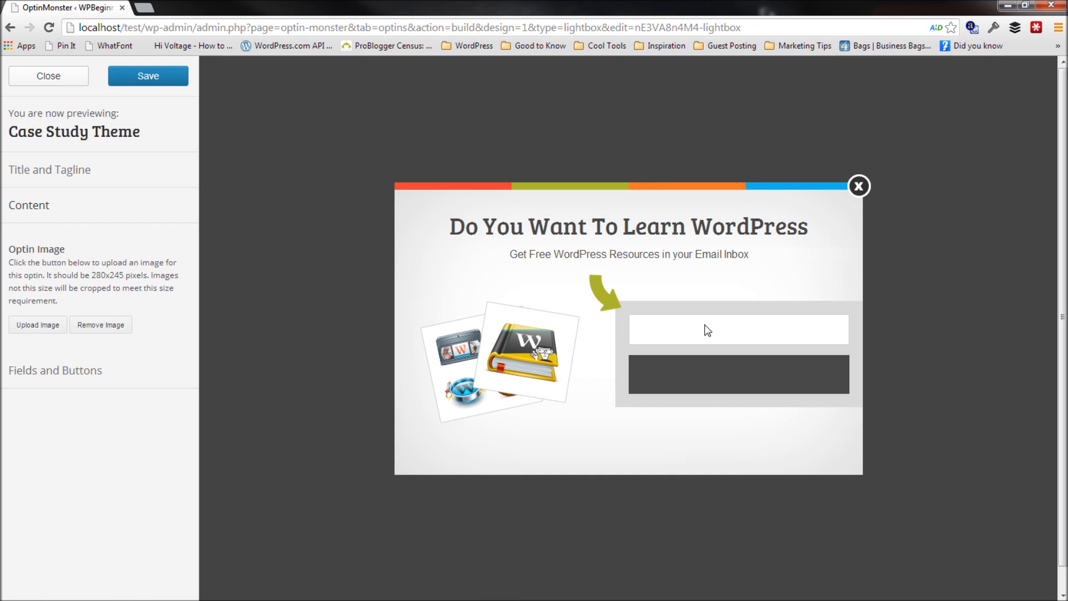
Step: Add a name field reading 'Enter Your Name' above the 'Enter Your Email' field
left_click(55, 370)
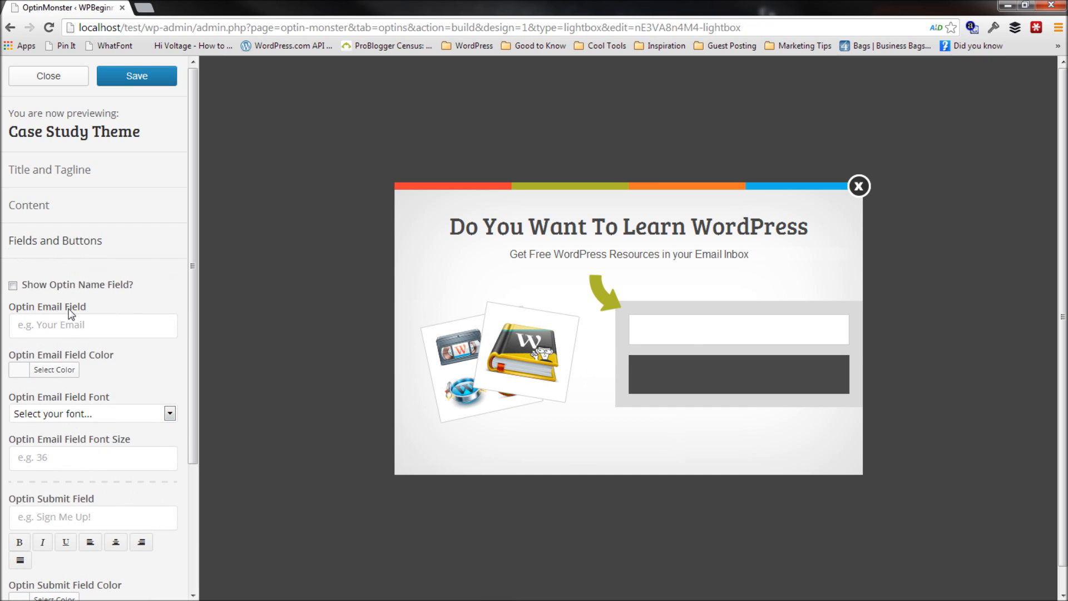
left_click(14, 285)
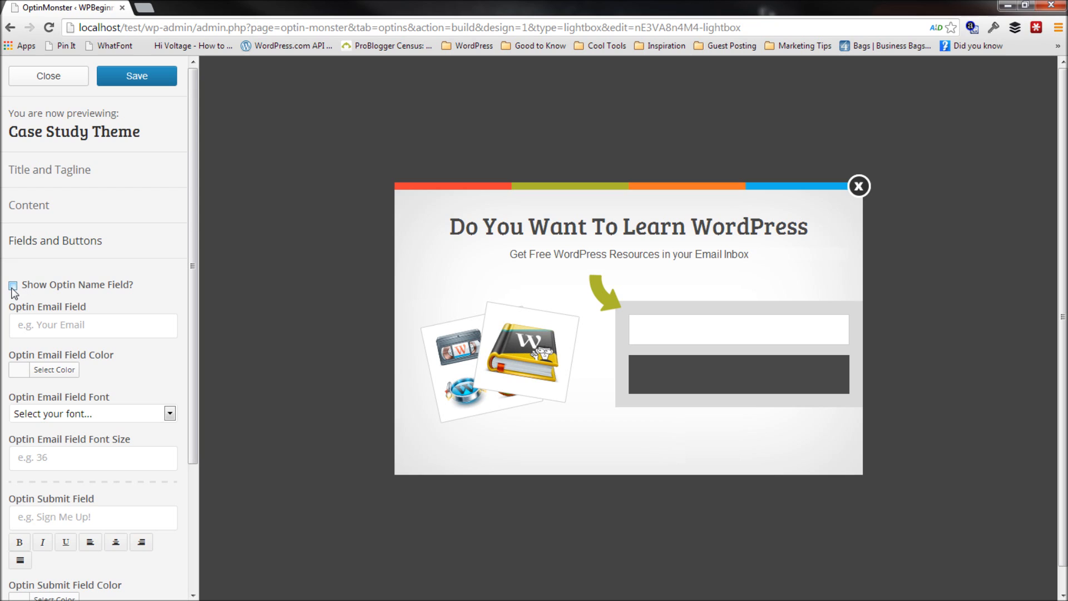
left_click(12, 284)
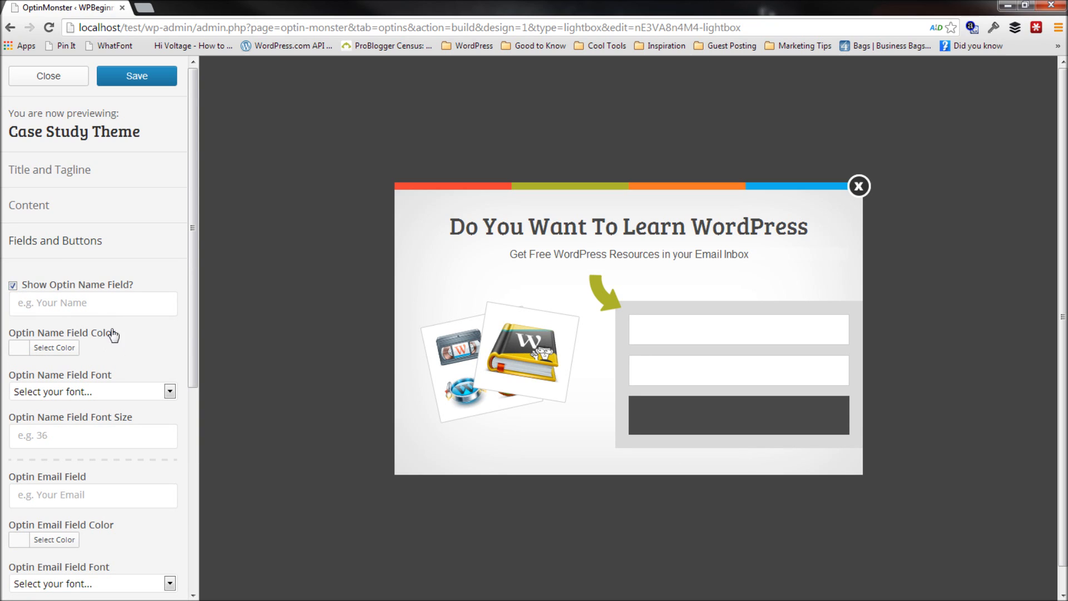
type("Your N")
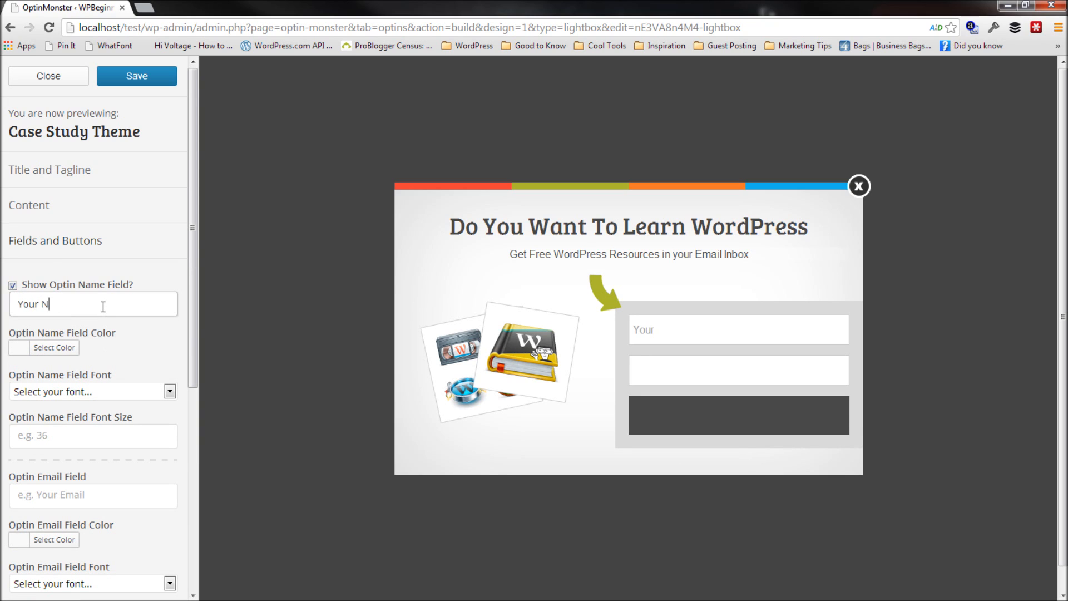
type("ame")
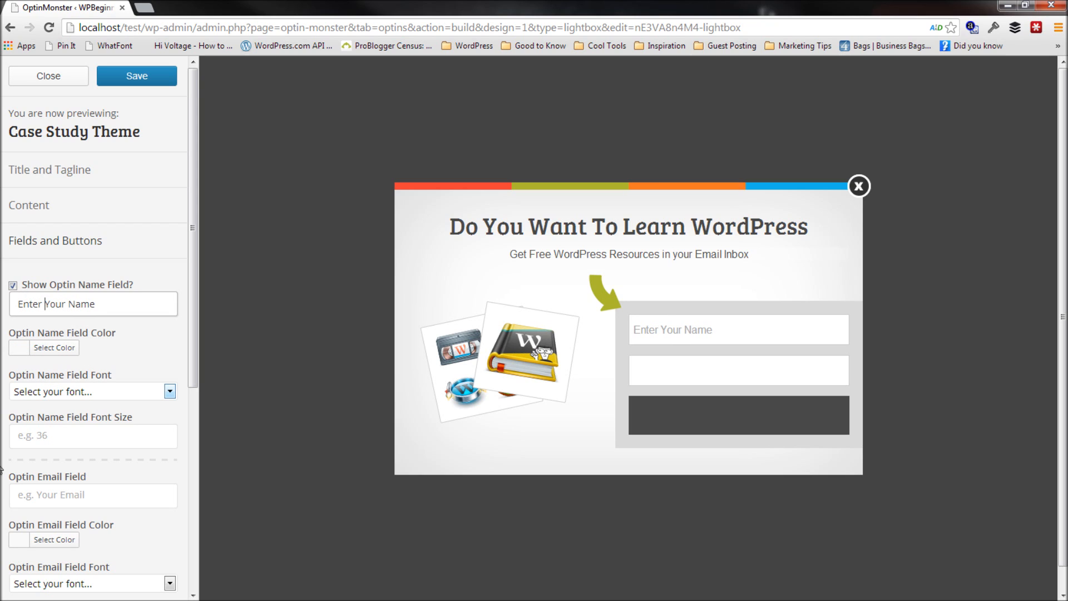
type("Enter Your Email")
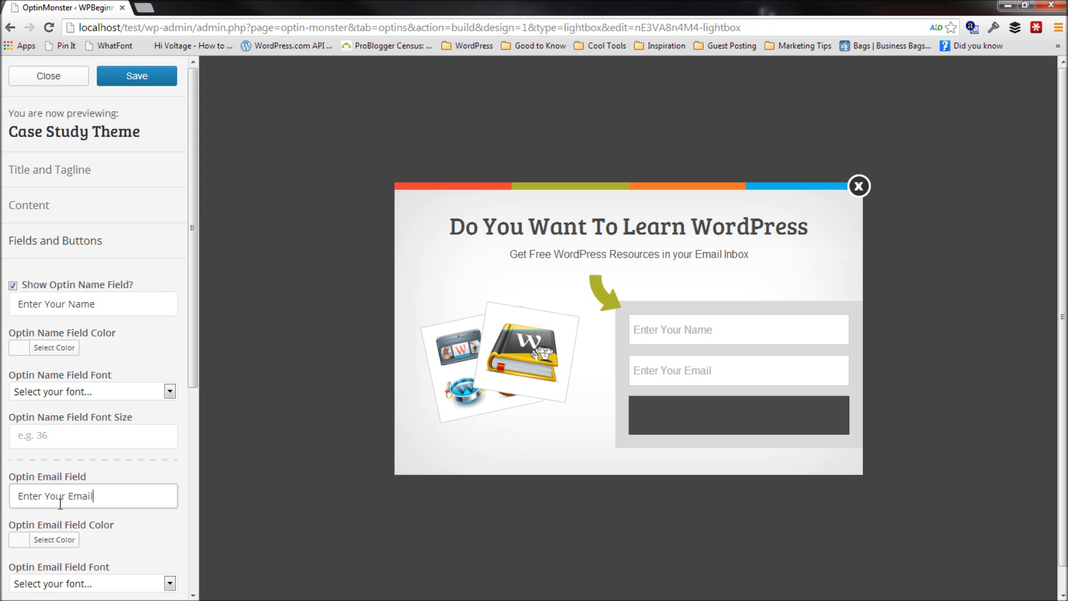
scroll("down", 3)
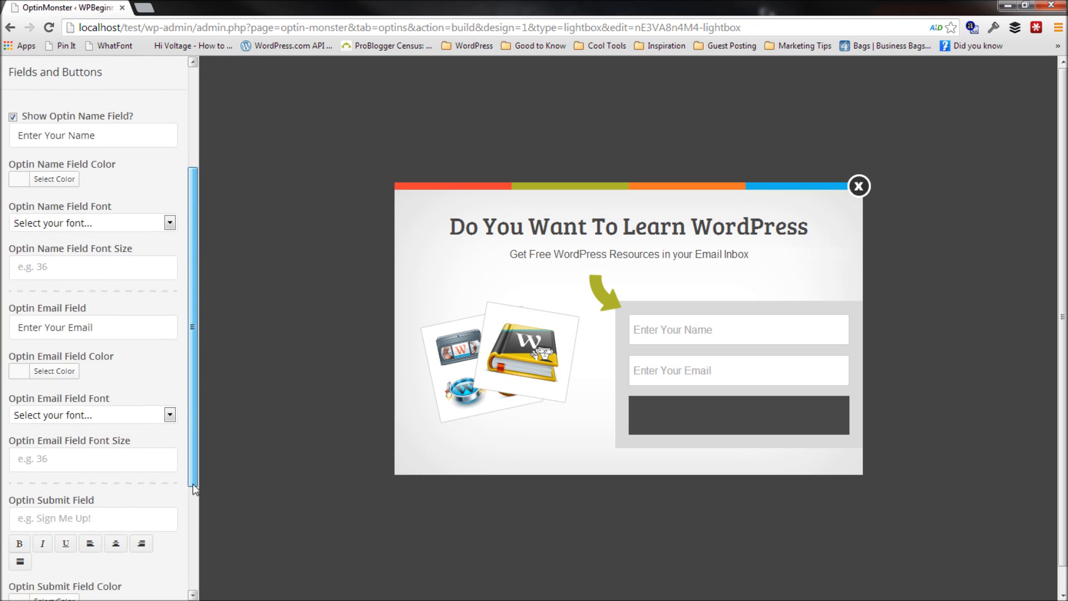
Step: Make the button read 'Send me the Resources' in Bree Serif at size 20
scroll("down", 3)
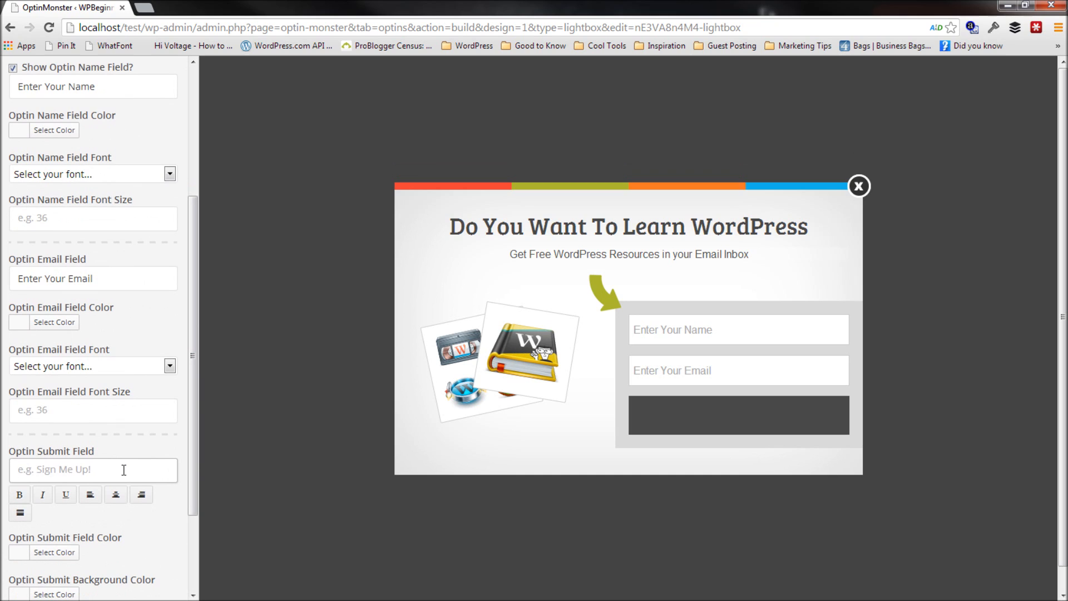
type("Send me the")
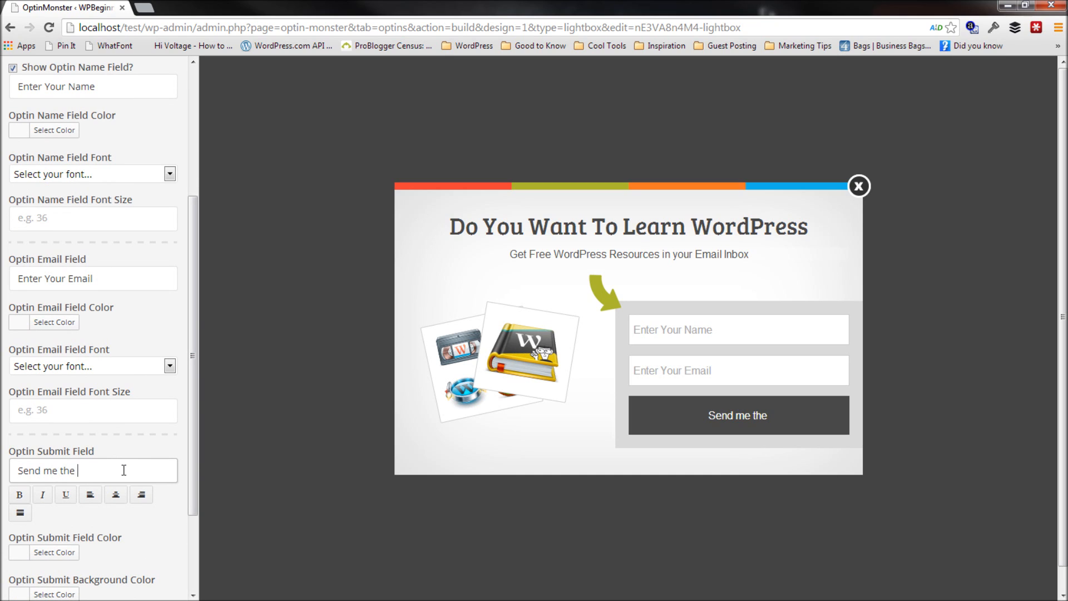
type("Resources")
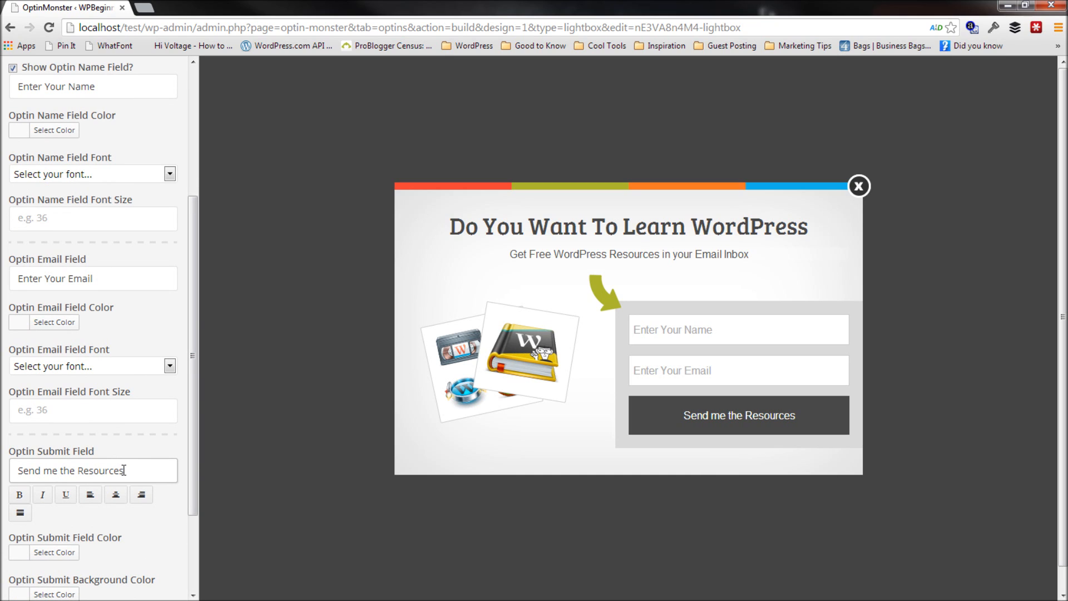
left_click(20, 495)
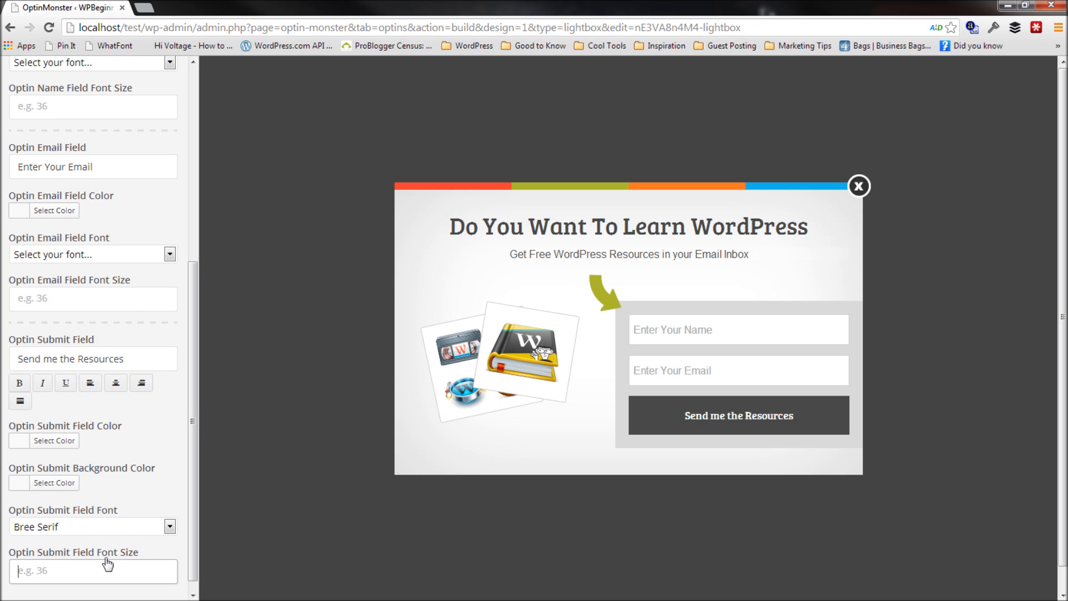
type("20")
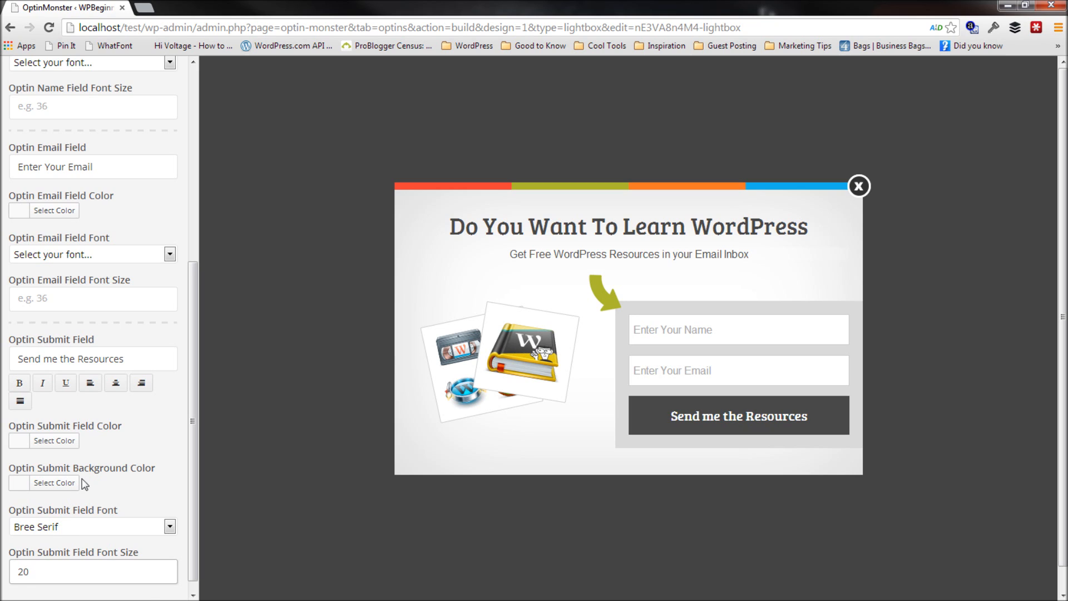
Step: Change the submit button background to a brighter green
left_click(49, 483)
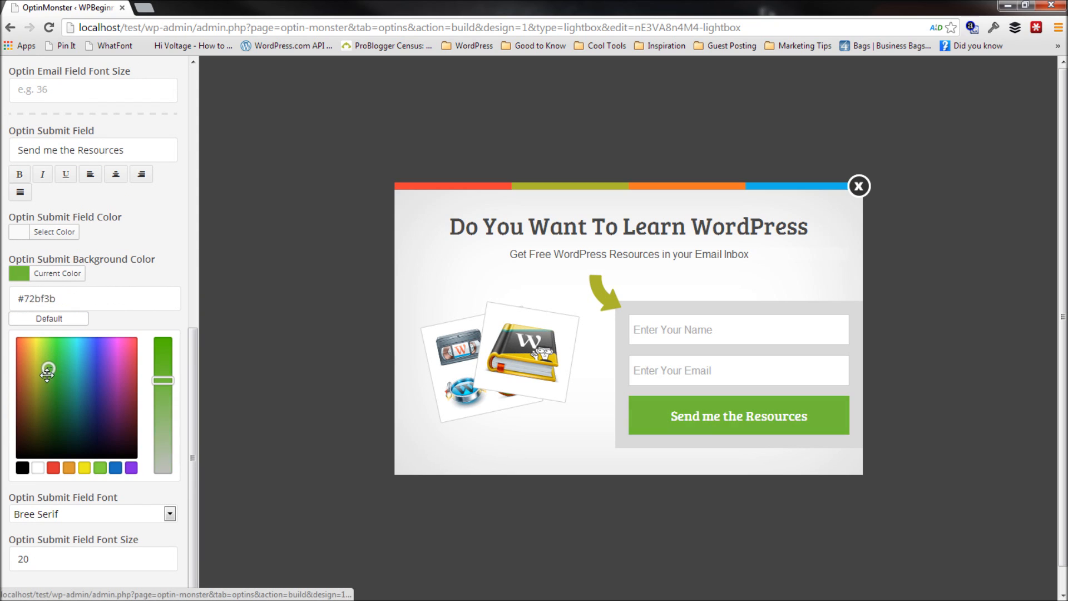
left_click_drag(46, 374, 42, 399)
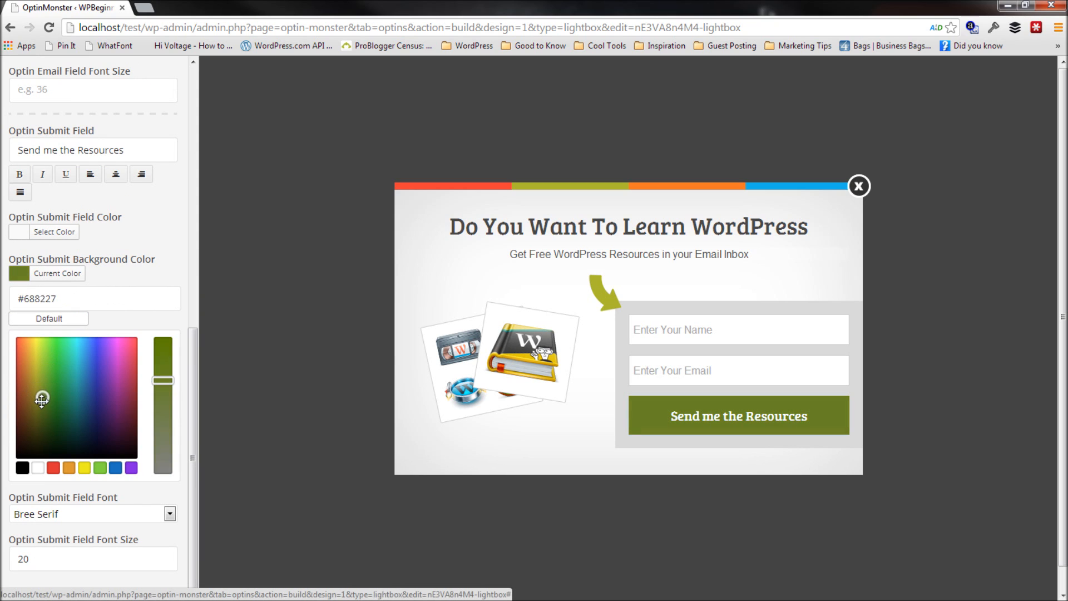
left_click(47, 388)
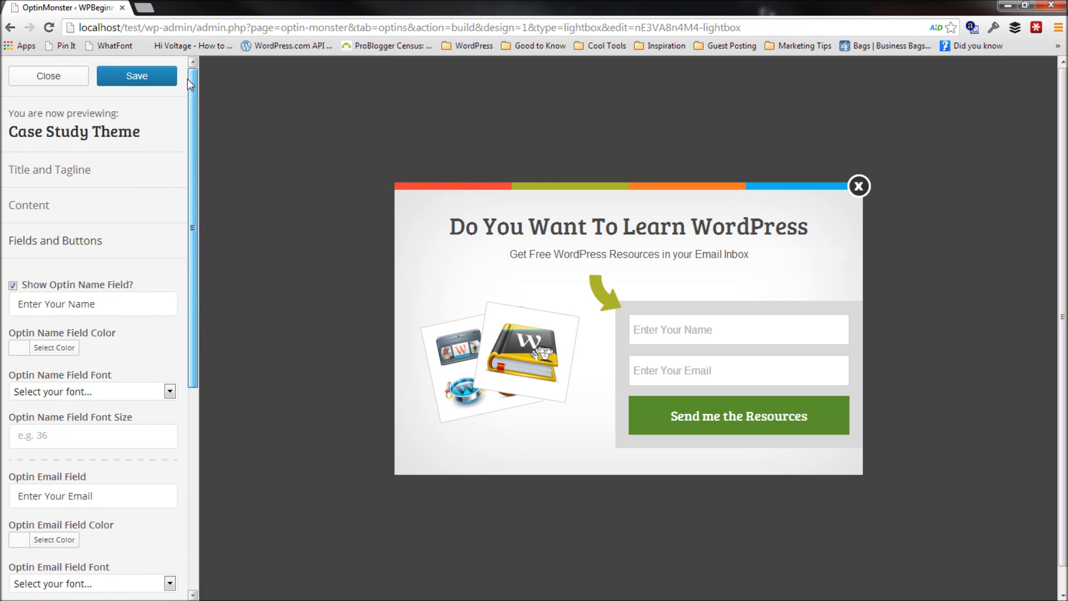
Step: Save the customizer changes and return to the Design step with Case Study Theme chosen
left_click(137, 76)
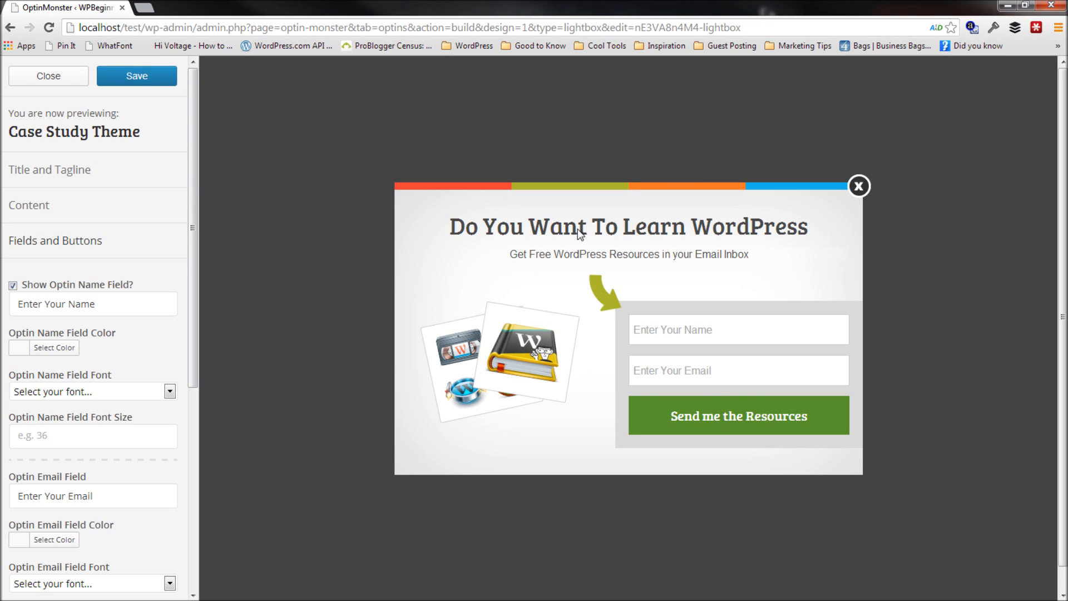
mouse_move(89, 87)
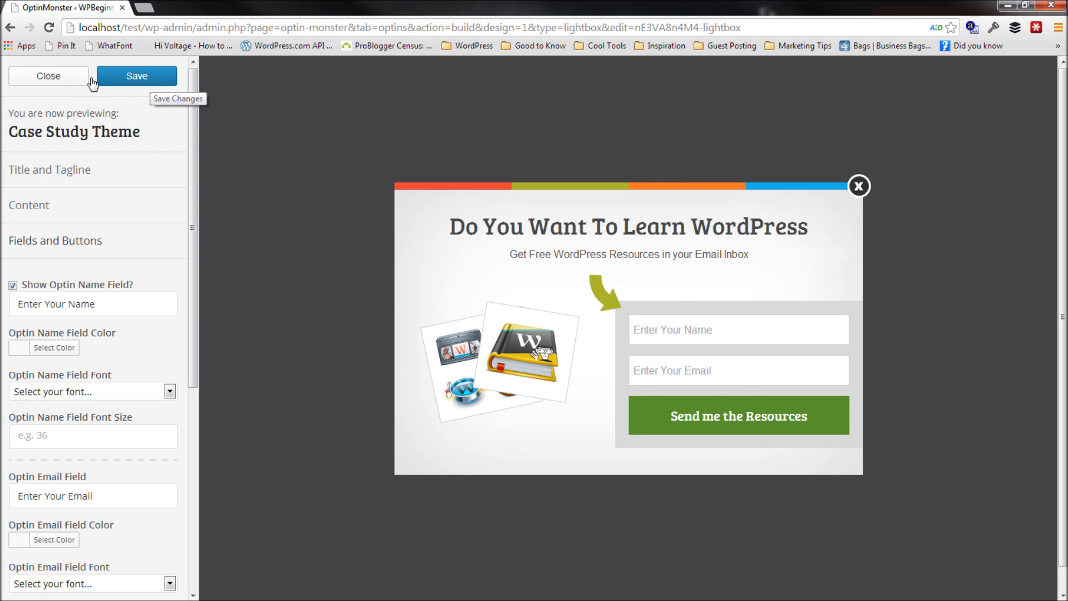
left_click(48, 76)
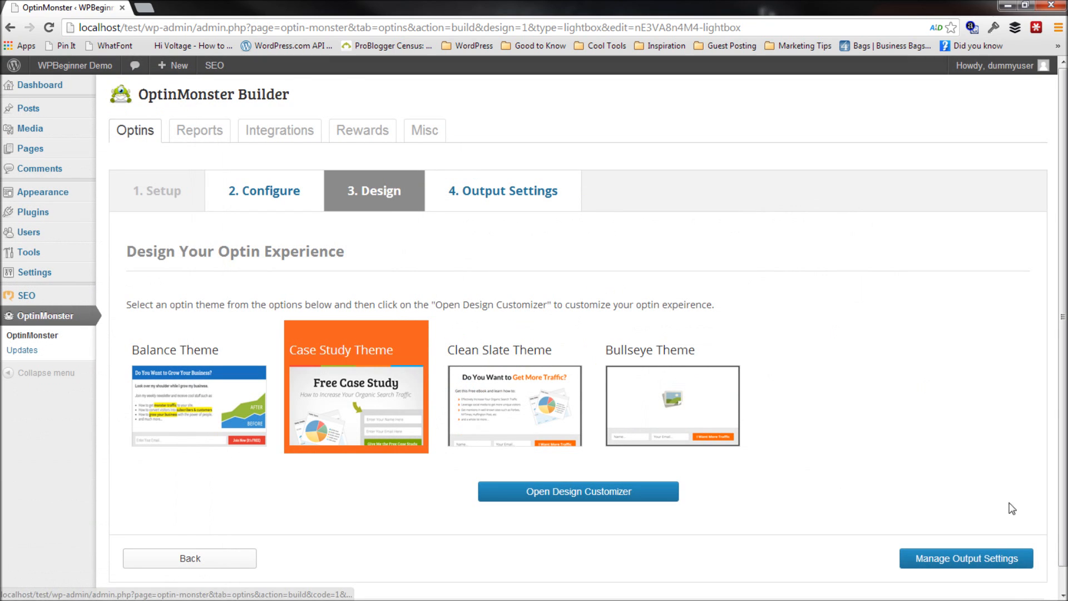
Step: Move on to Manage Output Settings, where all loading options are unchecked
left_click(967, 558)
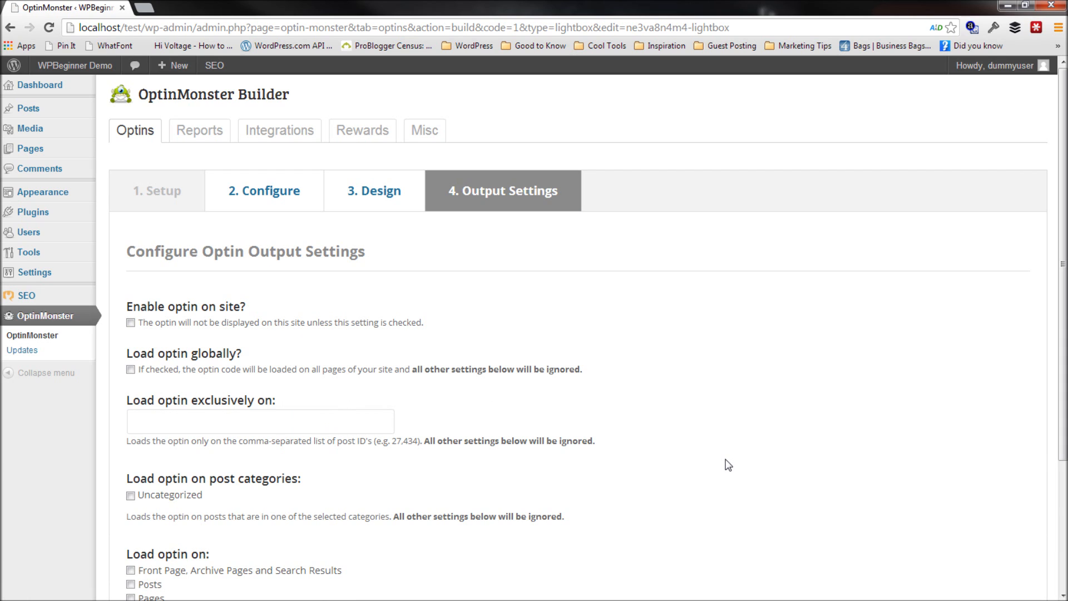
Step: Tick 'Enable optin on site?' and 'Load optin globally?' in the output settings
scroll("down", 3)
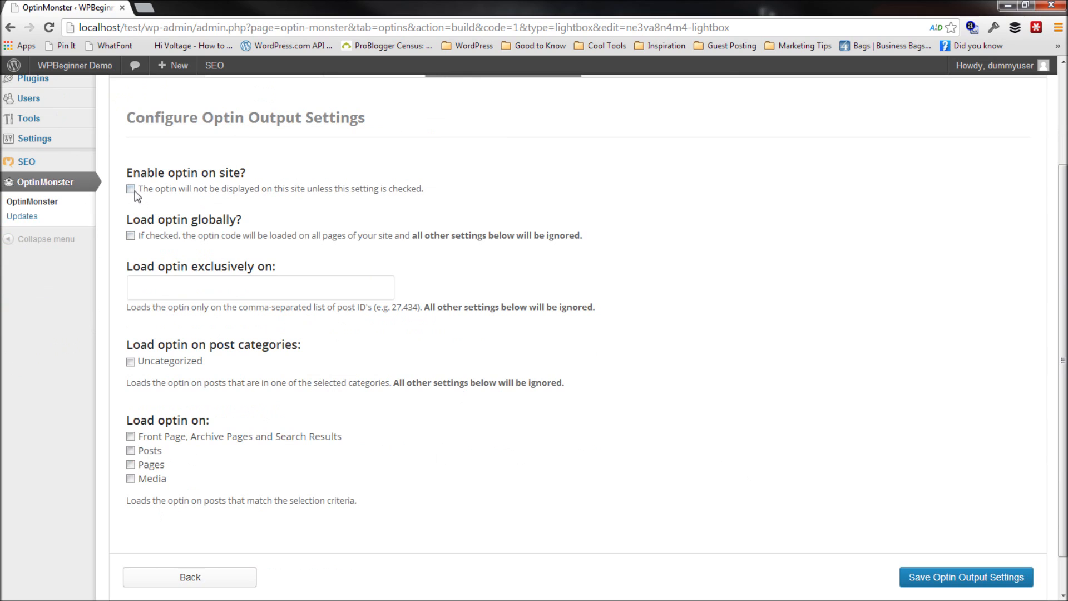
left_click(130, 188)
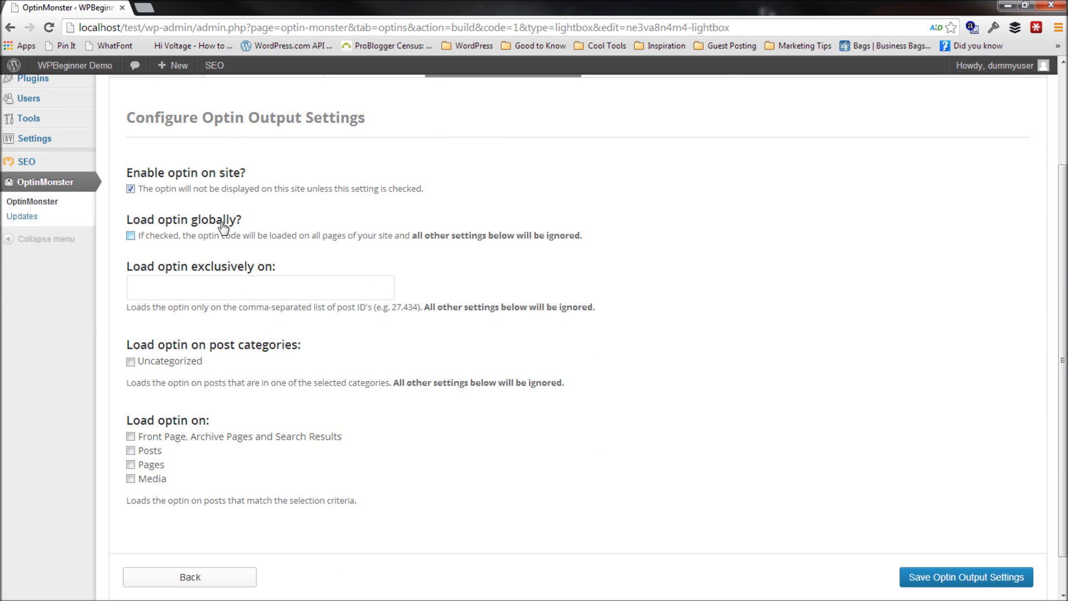
mouse_move(174, 215)
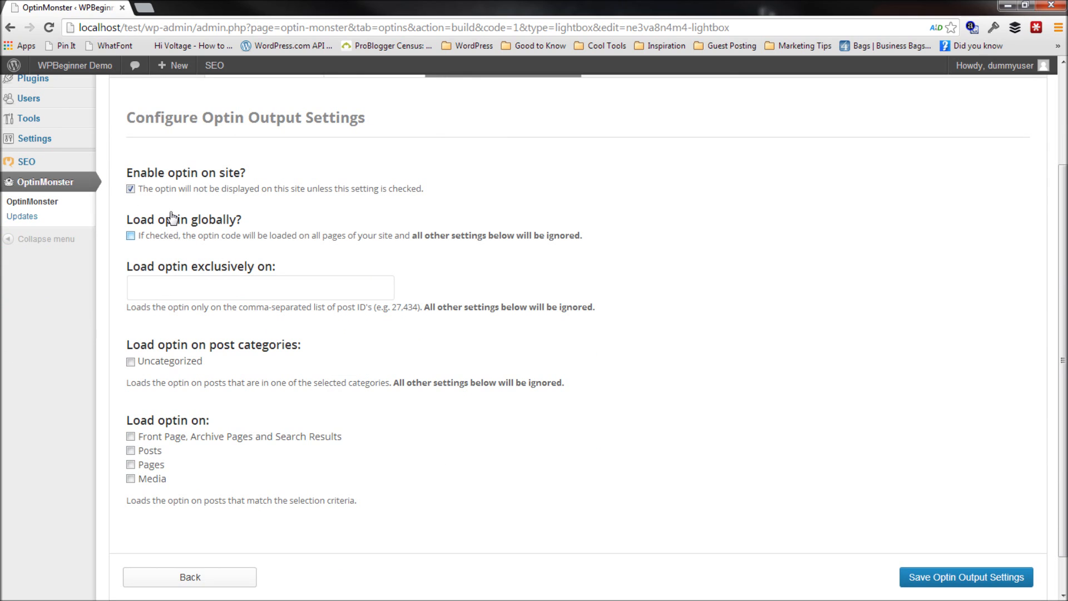
mouse_move(210, 245)
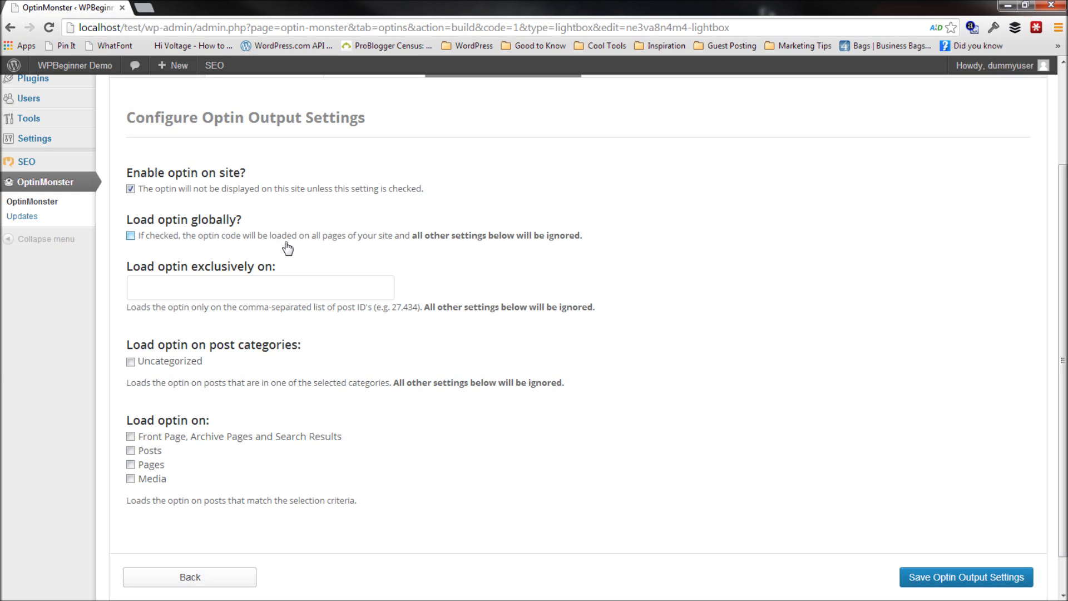
mouse_move(147, 233)
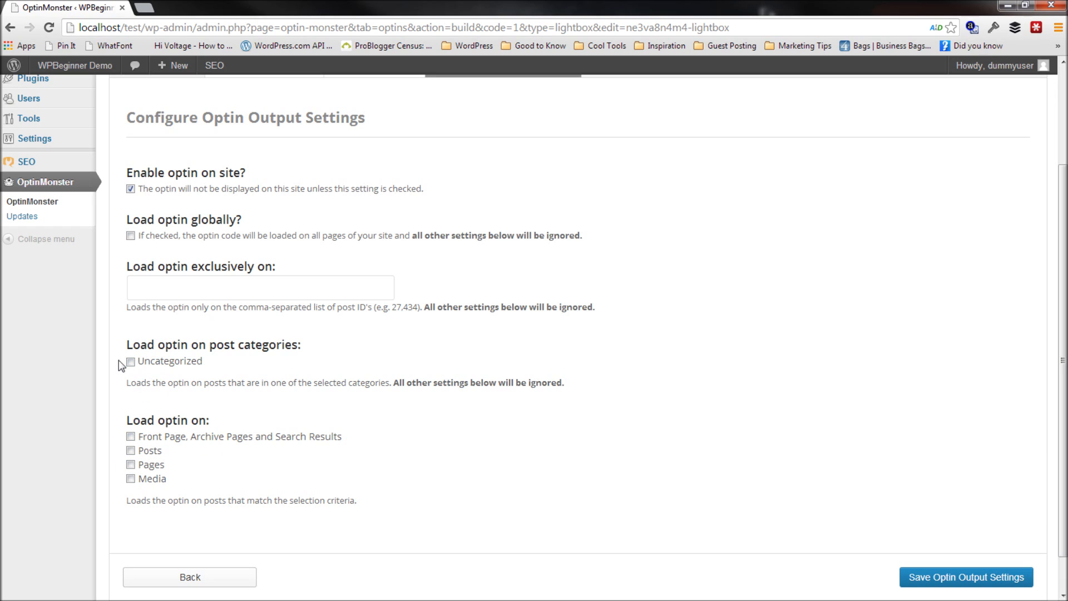
mouse_move(127, 281)
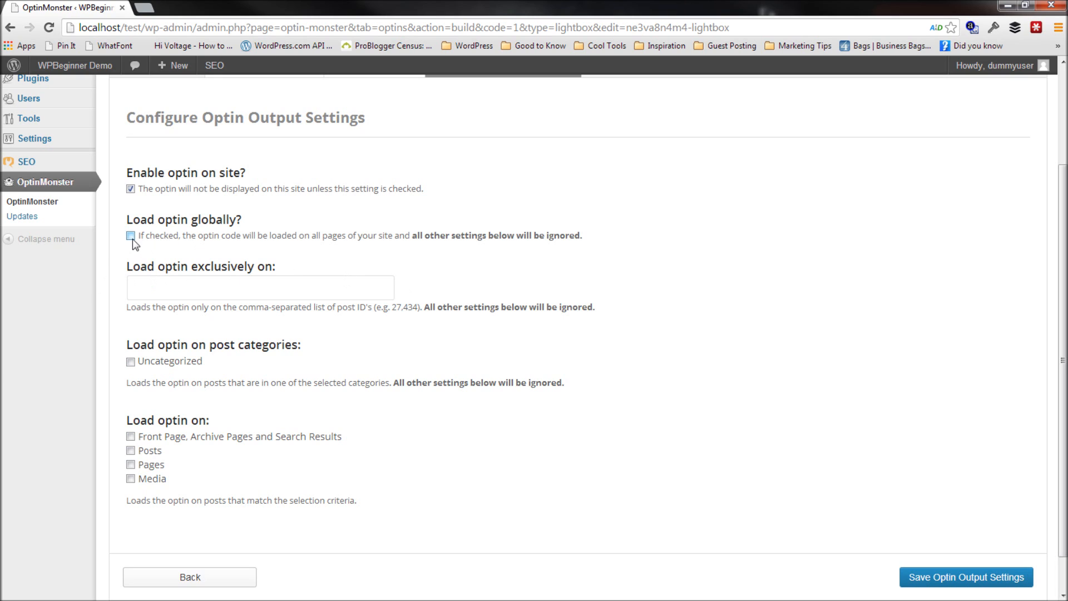
left_click(131, 236)
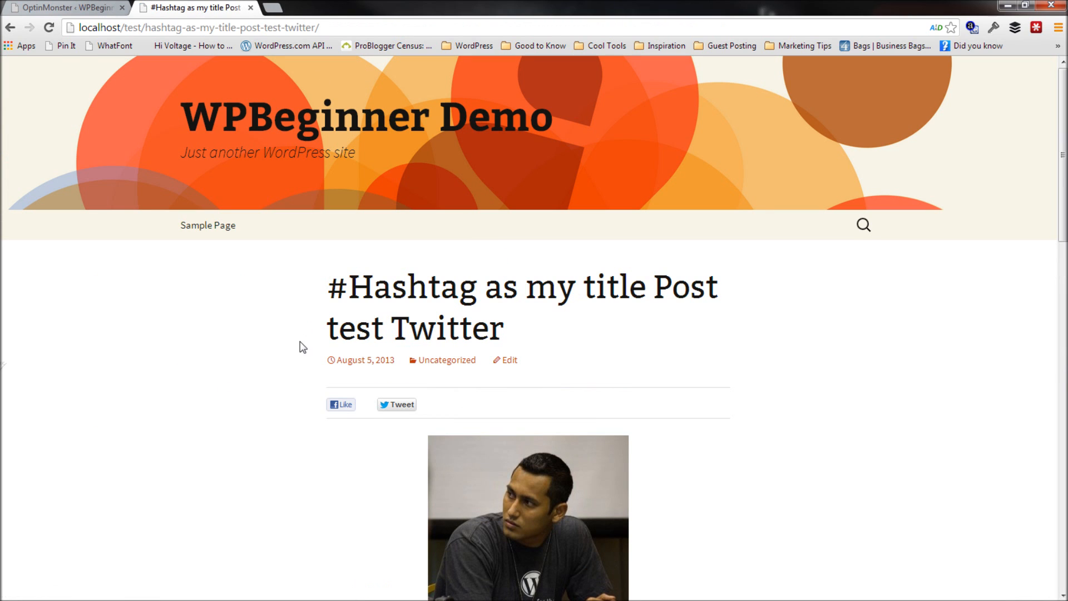
mouse_move(243, 107)
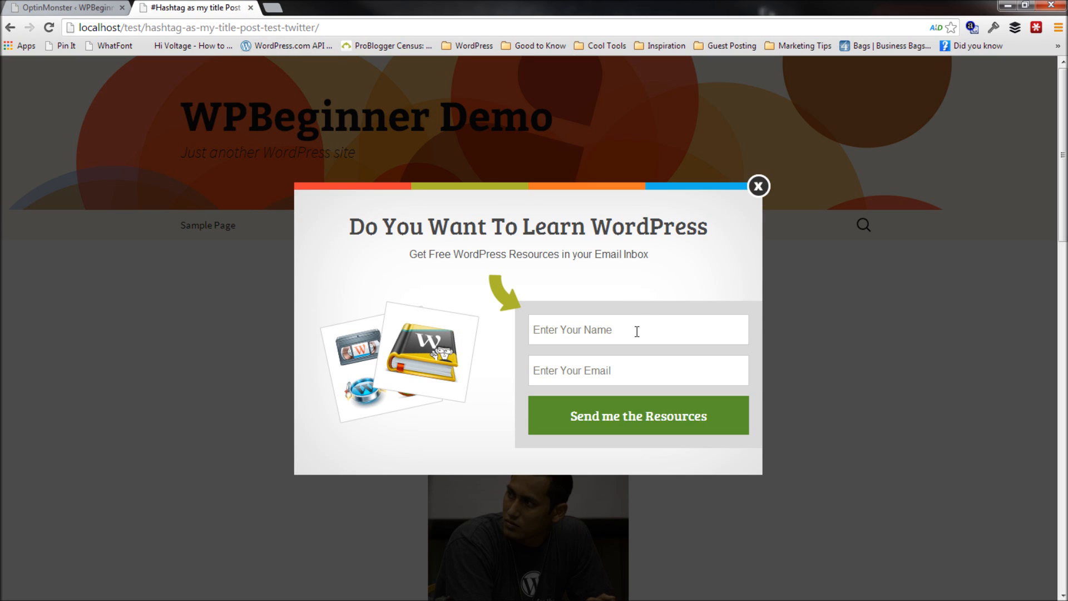
mouse_move(650, 434)
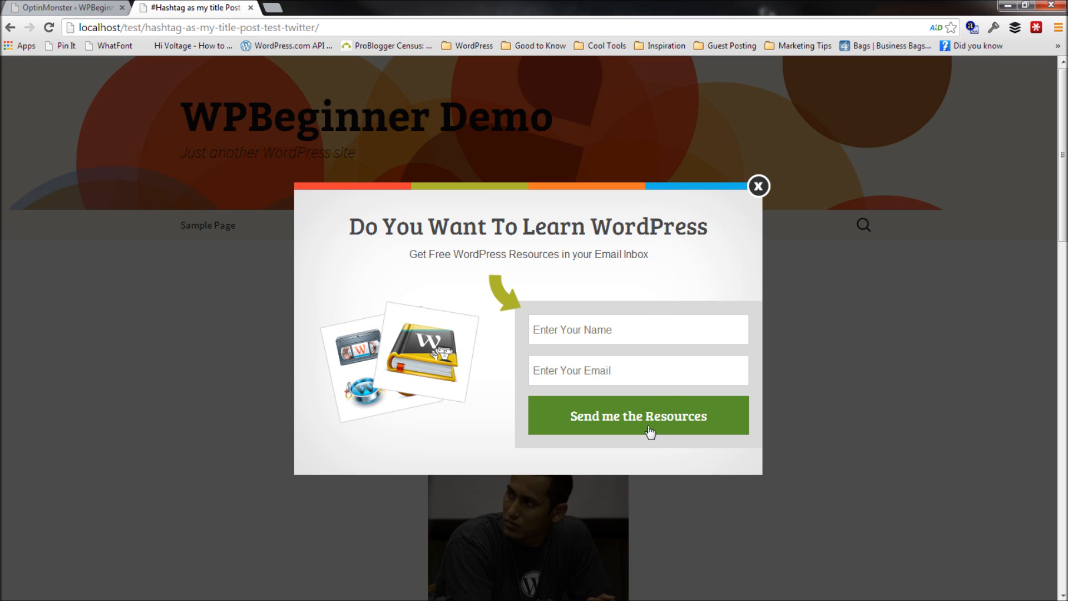
mouse_move(658, 420)
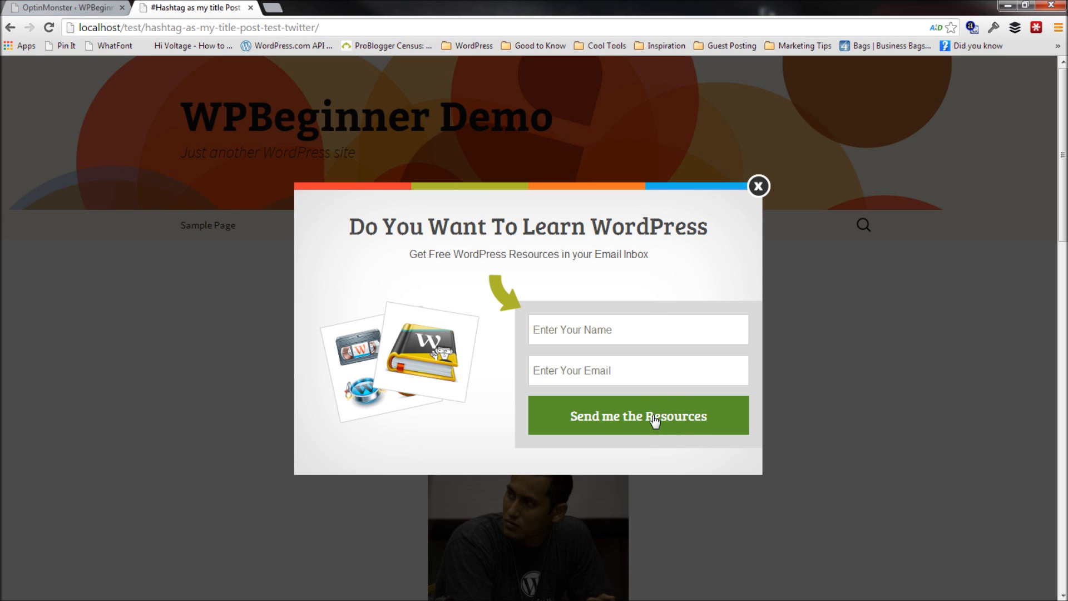
mouse_move(650, 422)
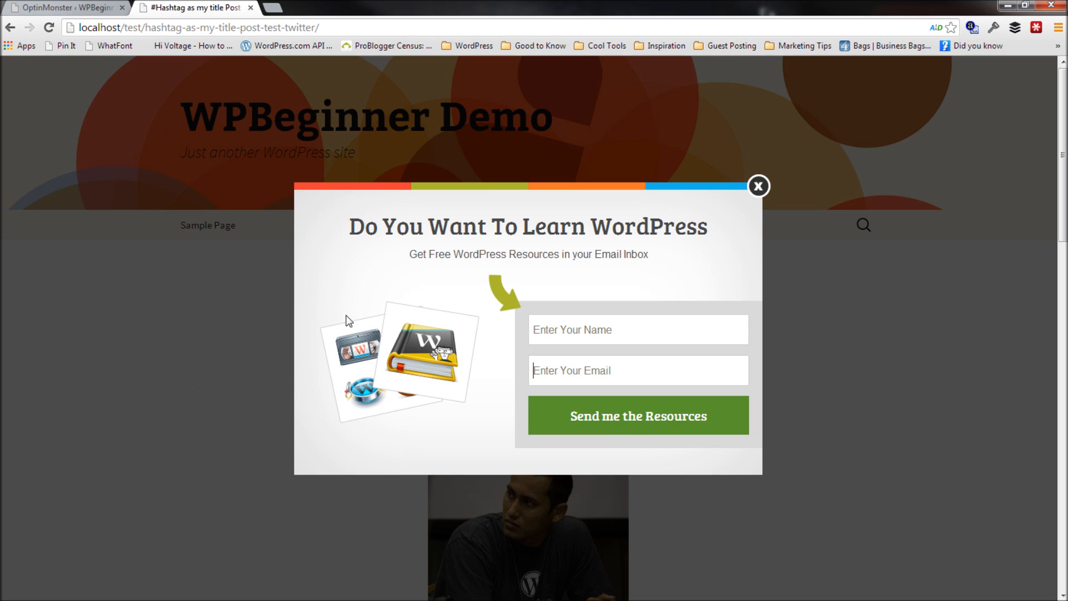
mouse_move(344, 99)
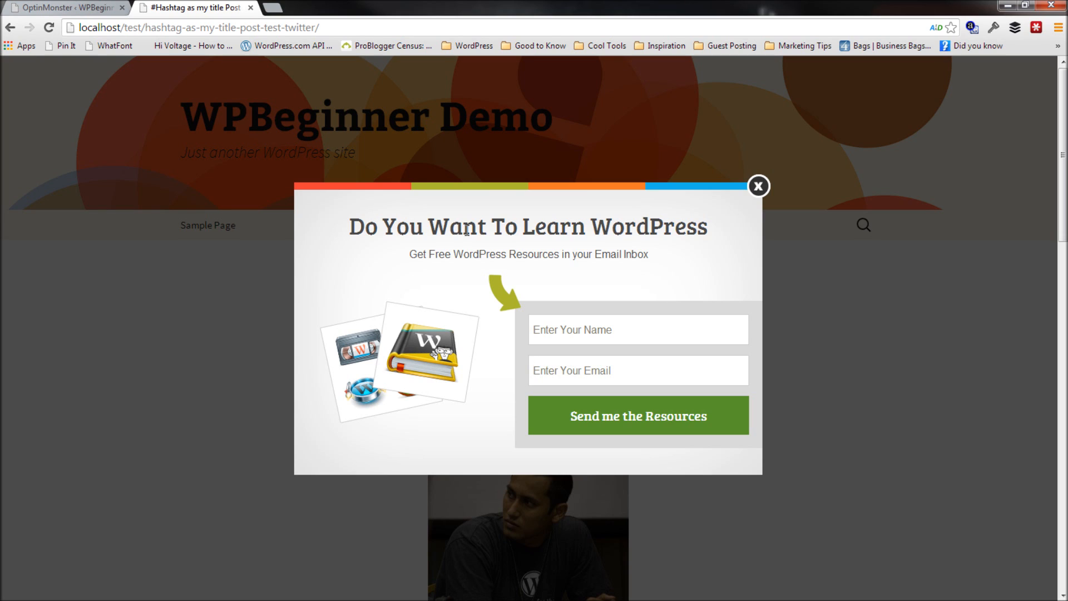
Step: Focus the email field of the lightbox popup shown over the demo blog post
left_click(638, 370)
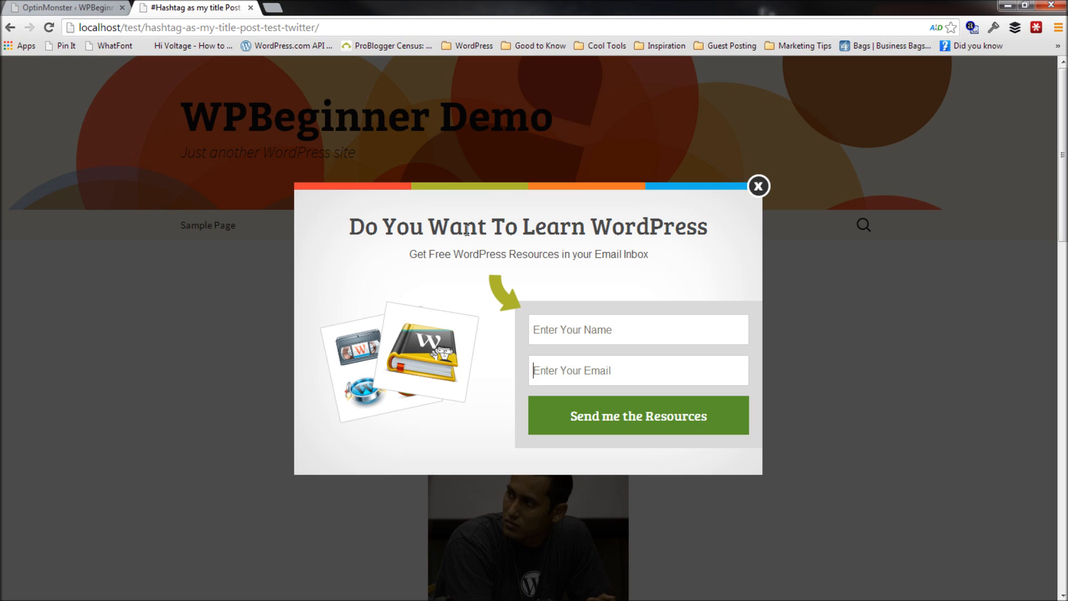
mouse_move(484, 239)
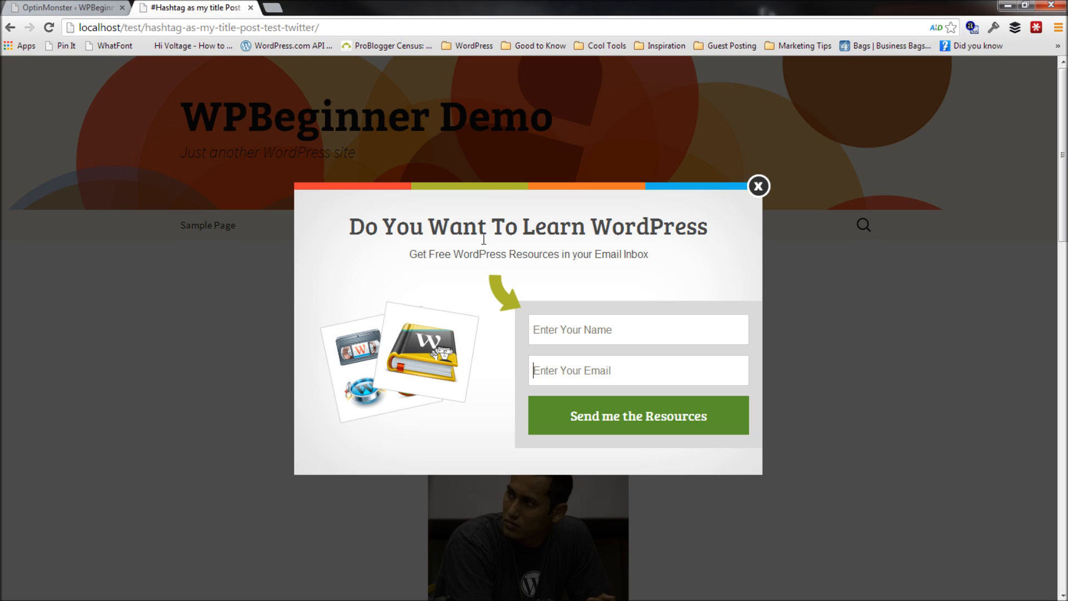
mouse_move(479, 231)
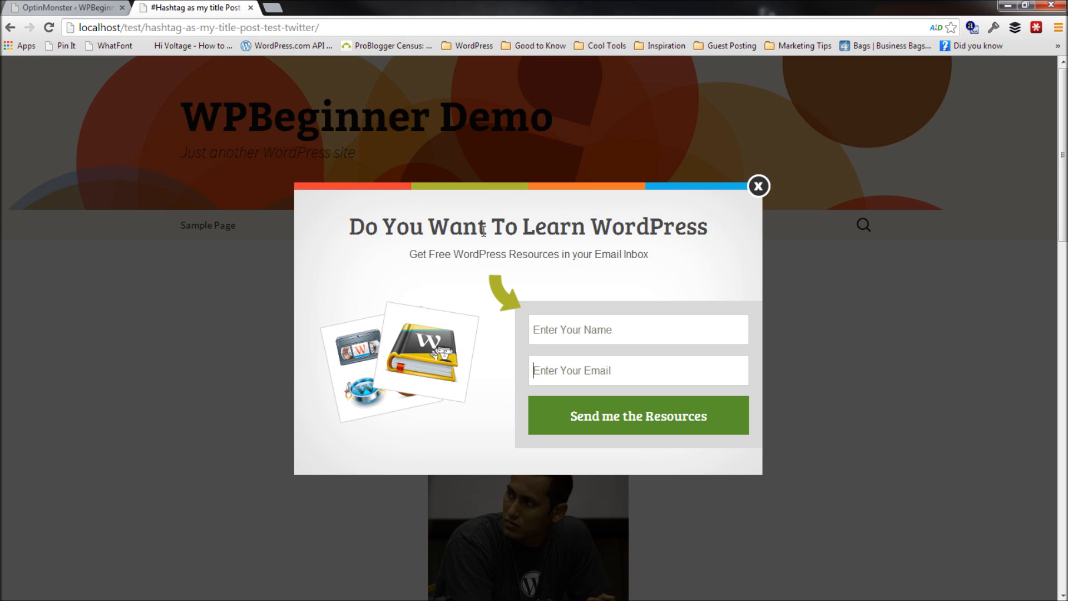
mouse_move(440, 275)
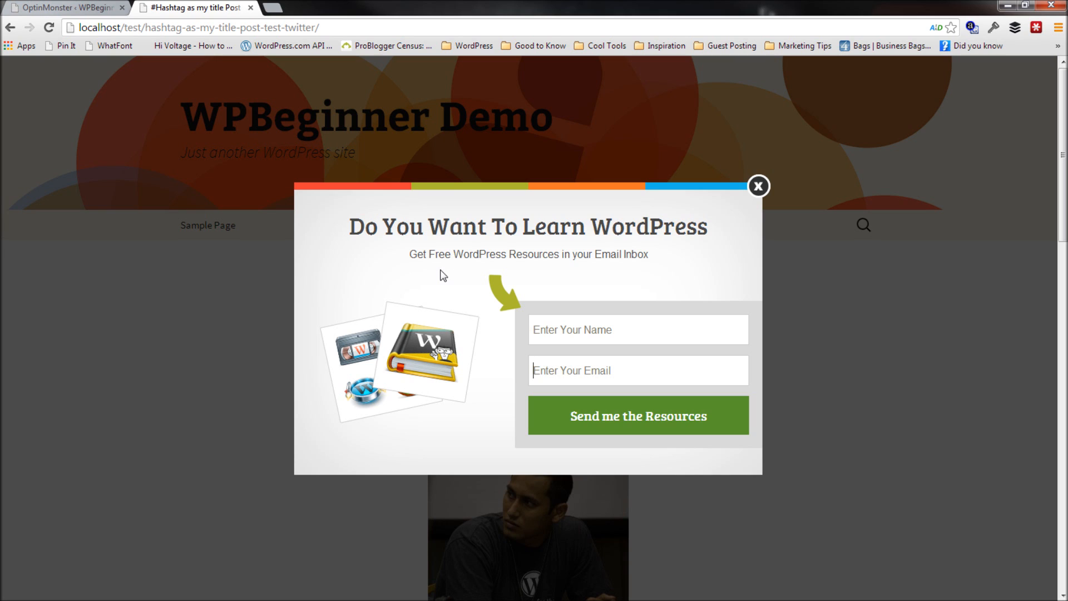